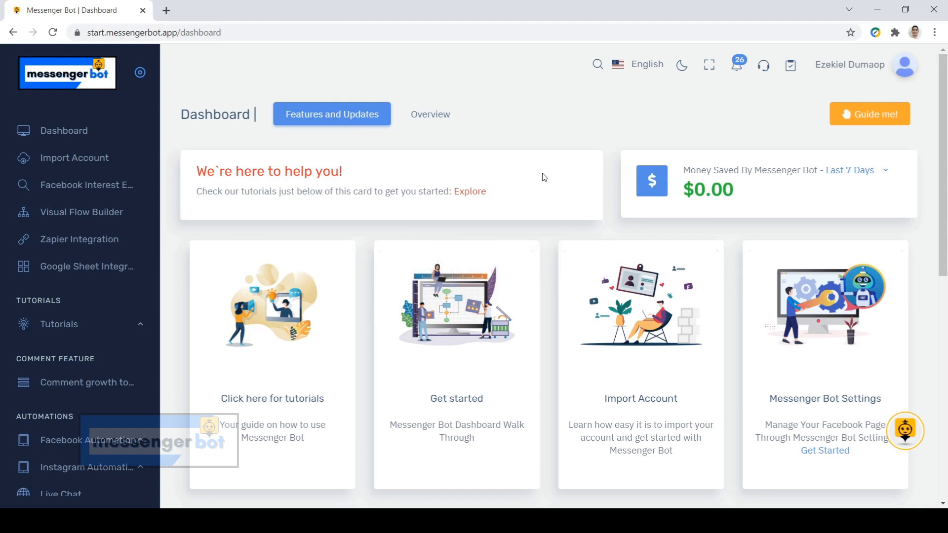
{"action": "mouse_move", "coordinate": [532, 180]}
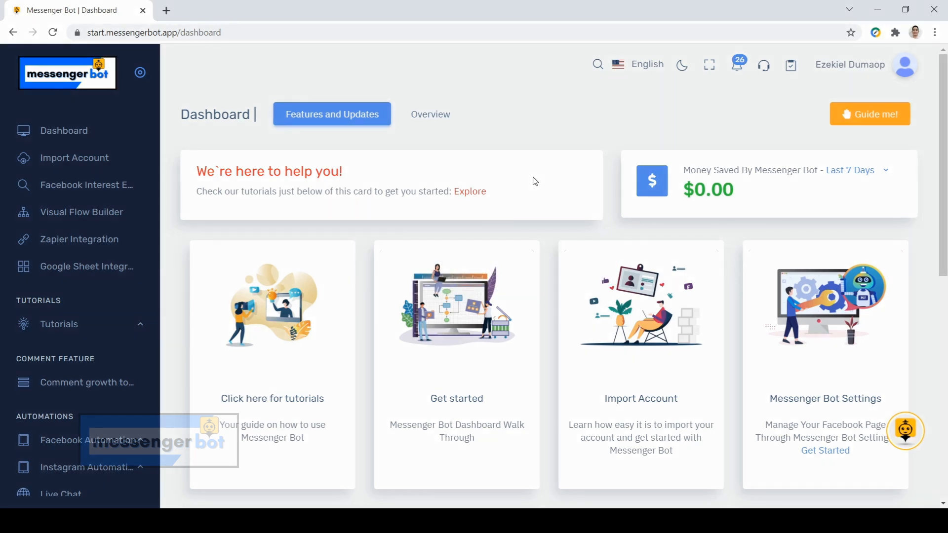
{"action": "mouse_move", "coordinate": [134, 208]}
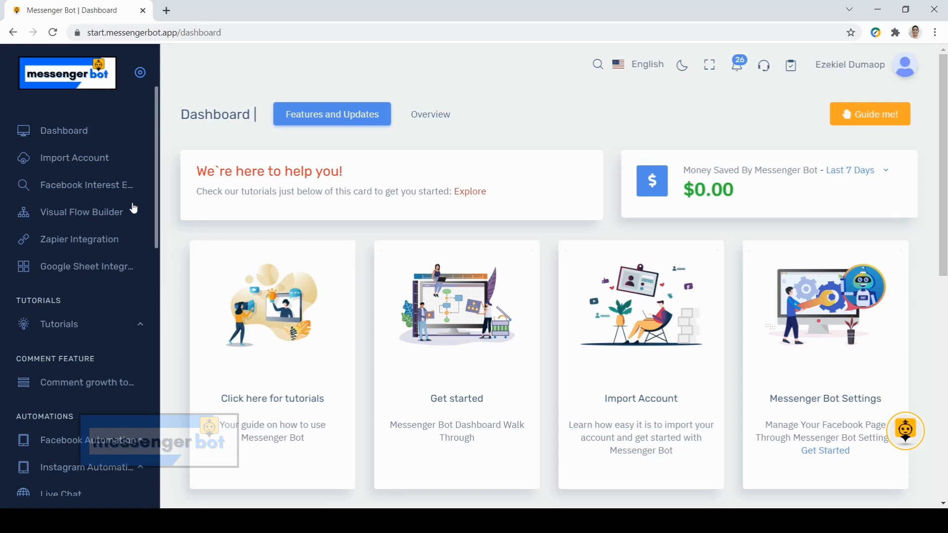
Go to Live Chat and bring up the list of connected pages and accounts
{"action": "scroll", "scroll_direction": "down", "scroll_amount": 3}
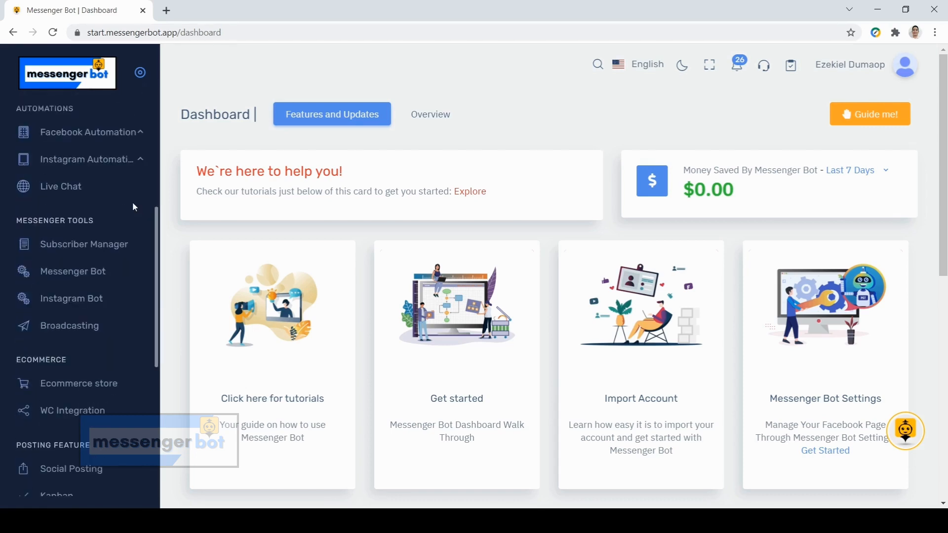
{"action": "scroll", "scroll_direction": "up", "scroll_amount": 3}
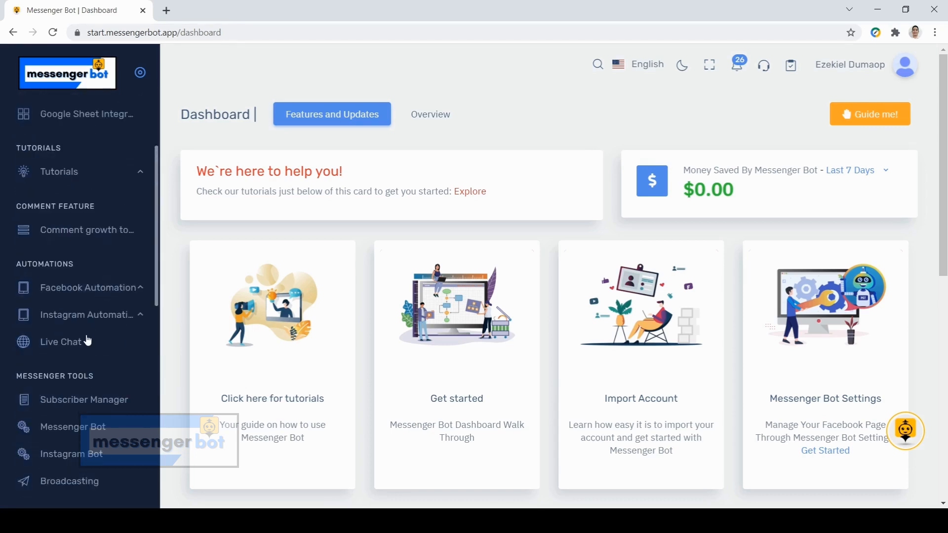
{"action": "mouse_move", "coordinate": [72, 344]}
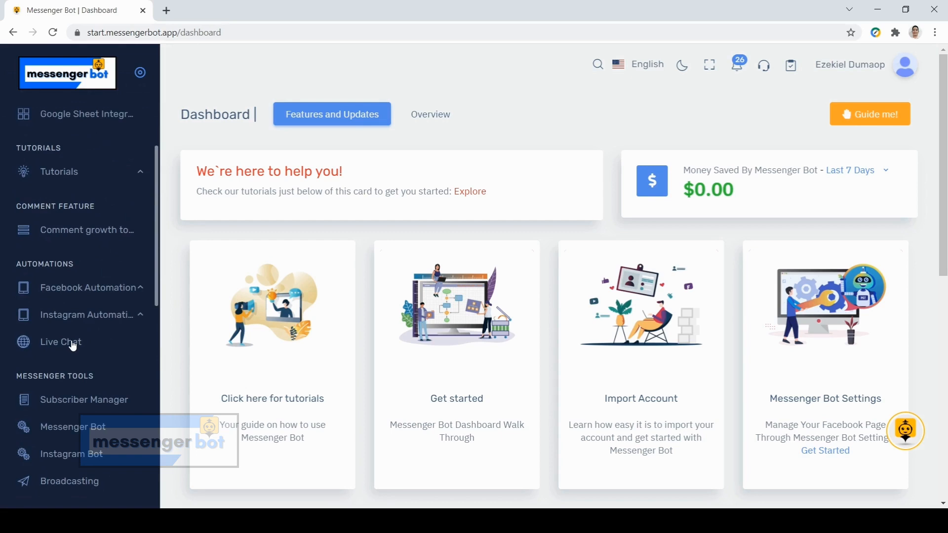
{"action": "left_click", "coordinate": [60, 342]}
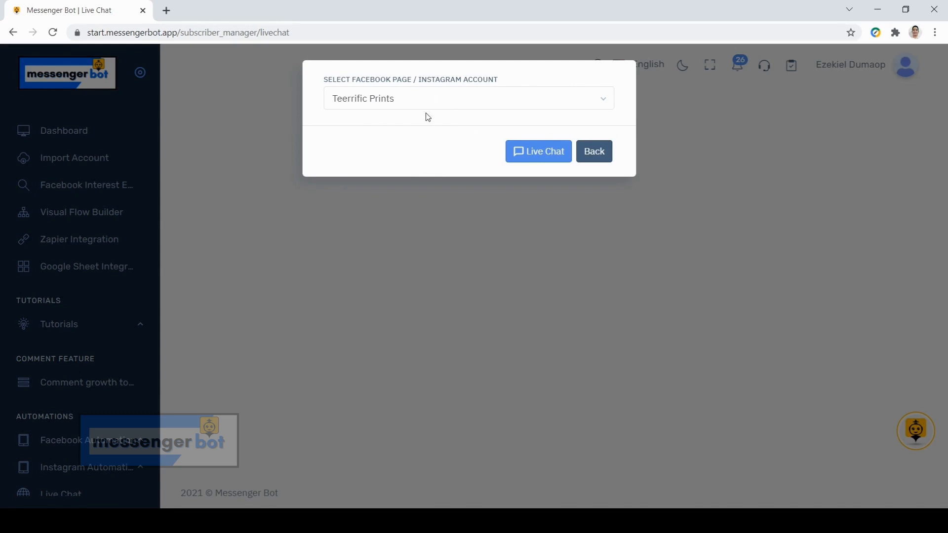
{"action": "mouse_move", "coordinate": [411, 109]}
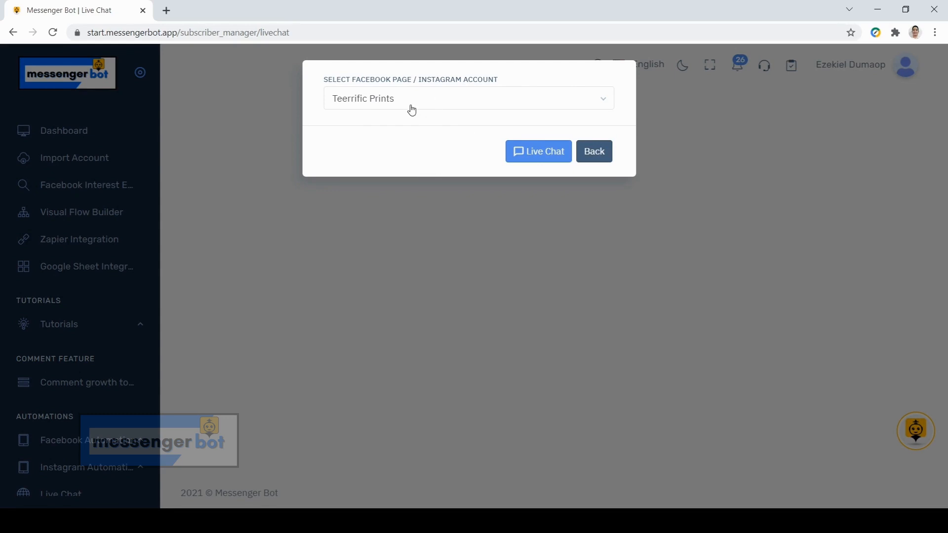
{"action": "left_click", "coordinate": [467, 97]}
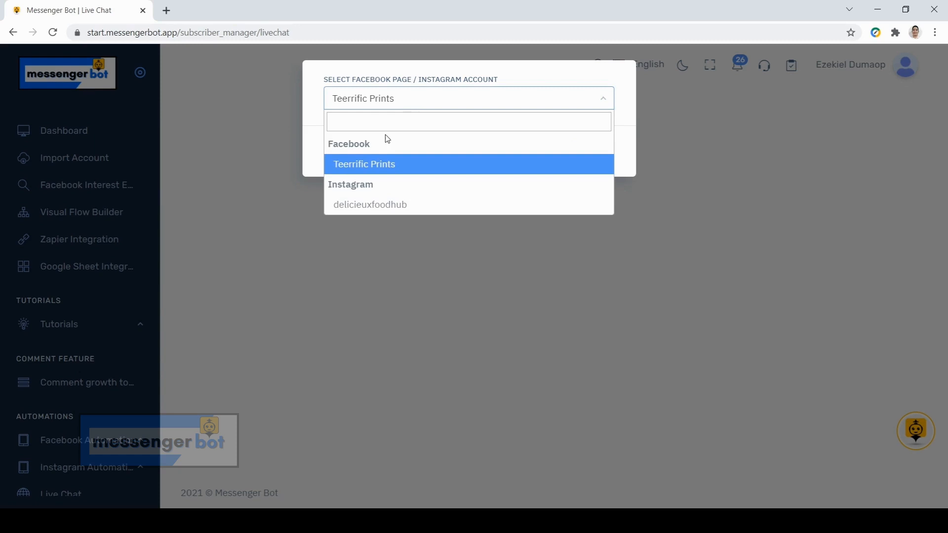
{"action": "mouse_move", "coordinate": [371, 158]}
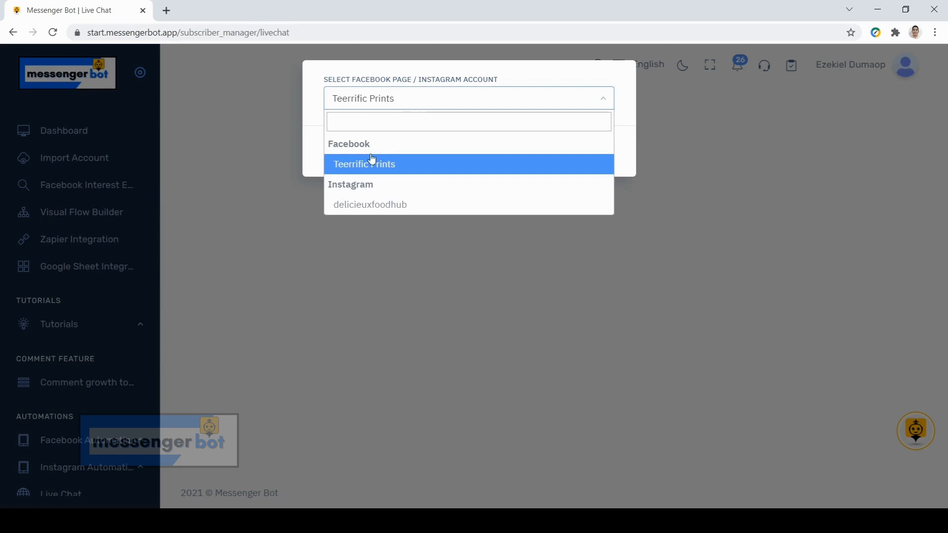
Choose the Teerrific Prints Facebook page as the inbox to chat from
{"action": "left_click", "coordinate": [468, 122]}
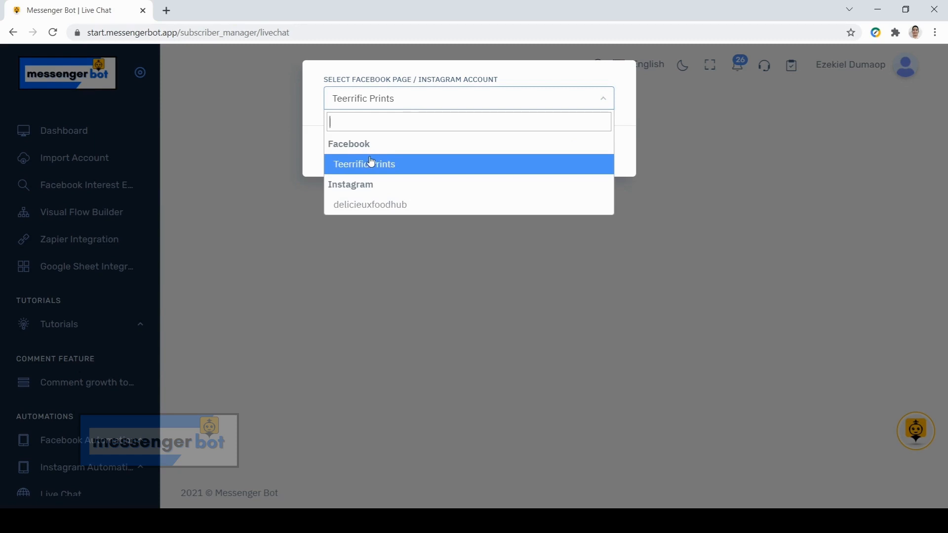
{"action": "mouse_move", "coordinate": [368, 168]}
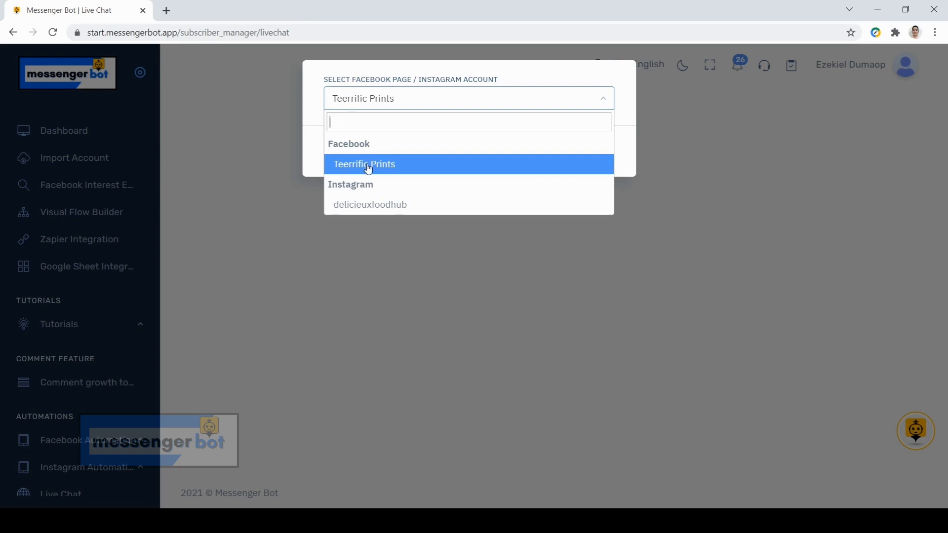
{"action": "mouse_move", "coordinate": [364, 175]}
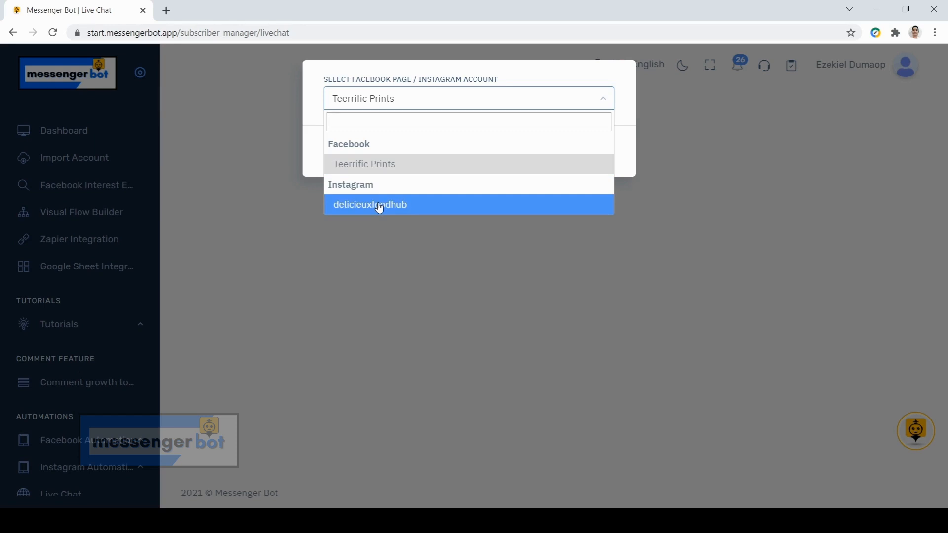
{"action": "left_click", "coordinate": [468, 121]}
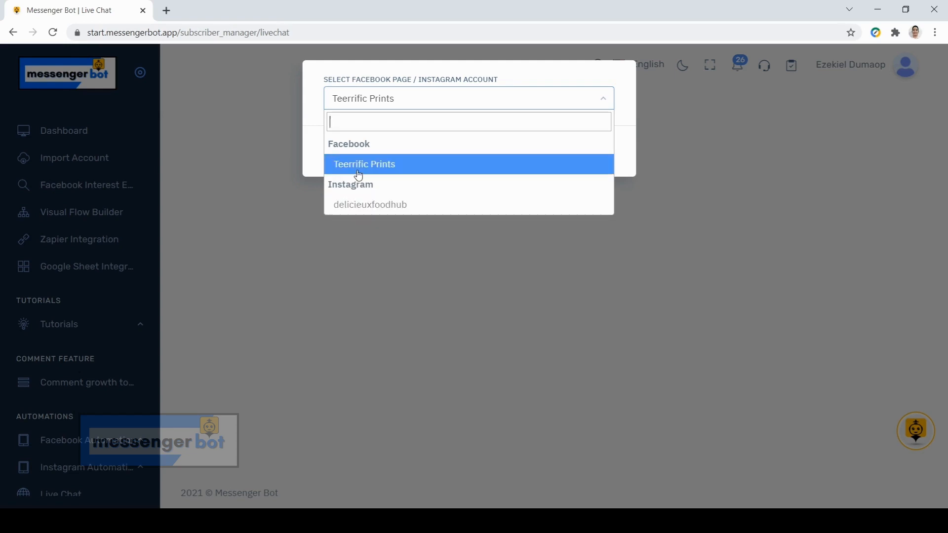
{"action": "mouse_move", "coordinate": [359, 176]}
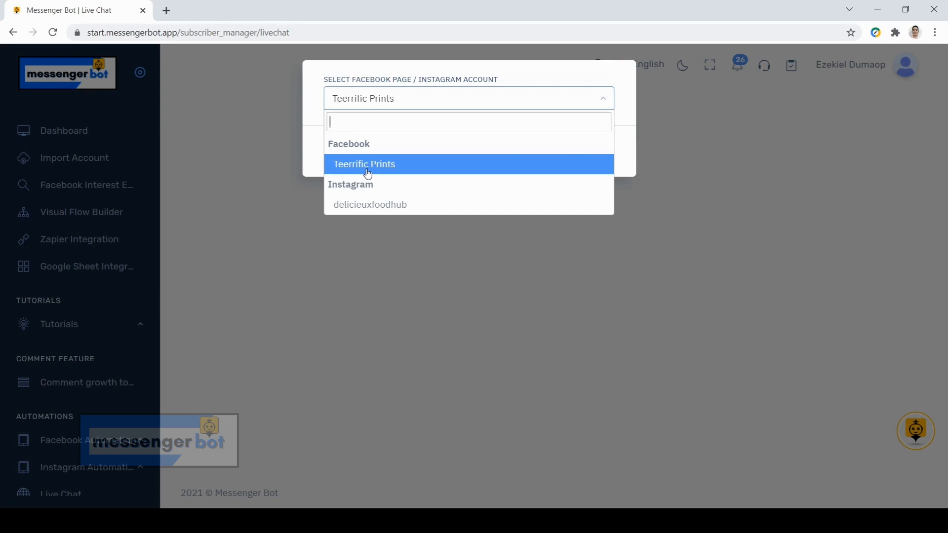
{"action": "left_click", "coordinate": [364, 164]}
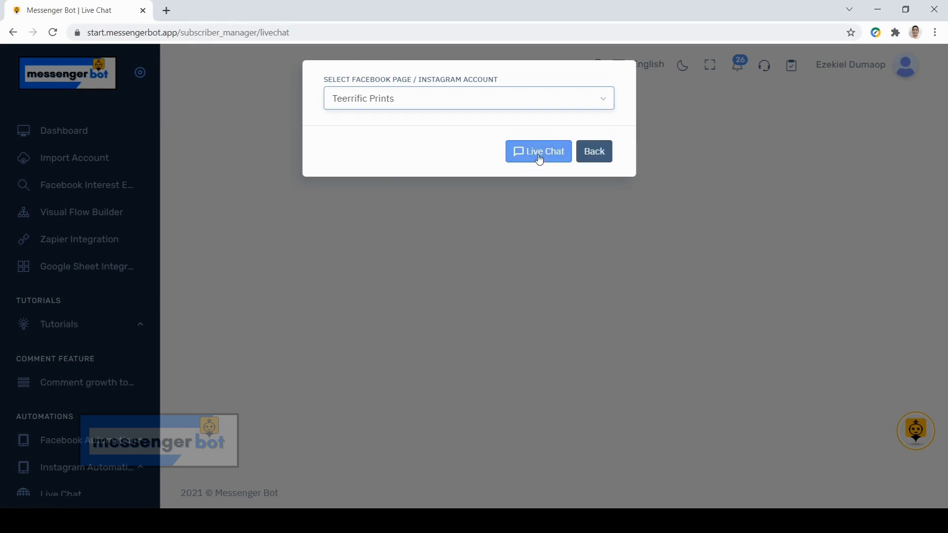
{"action": "left_click", "coordinate": [537, 151]}
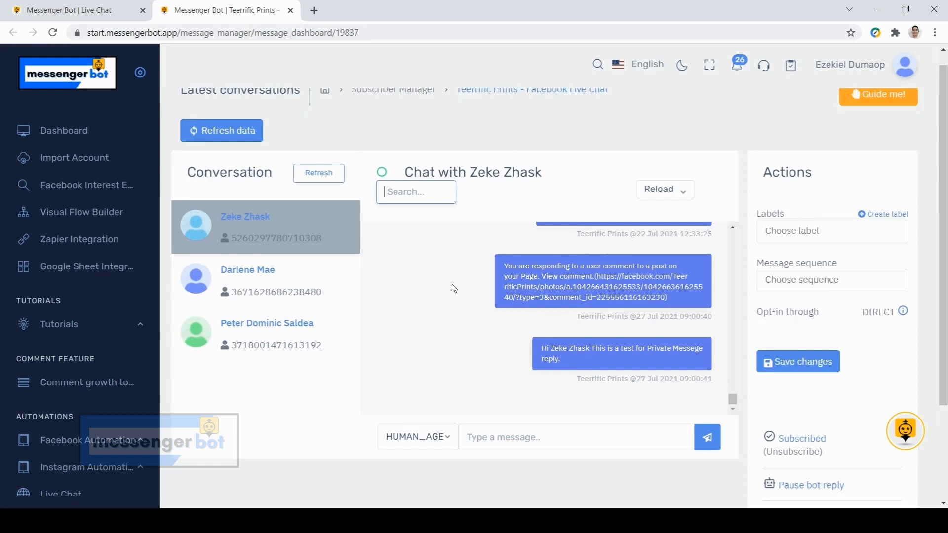
{"action": "scroll", "scroll_direction": "up", "scroll_amount": 3}
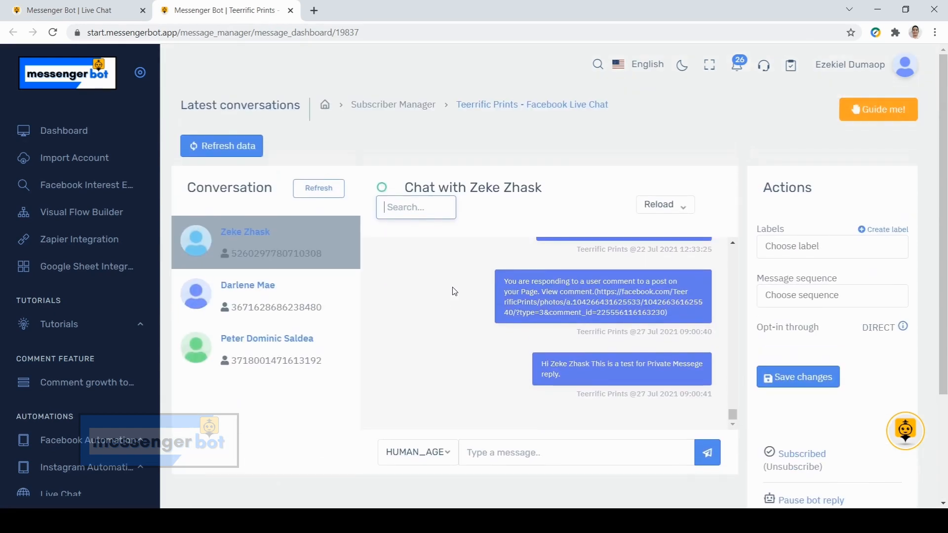
{"action": "mouse_move", "coordinate": [248, 355]}
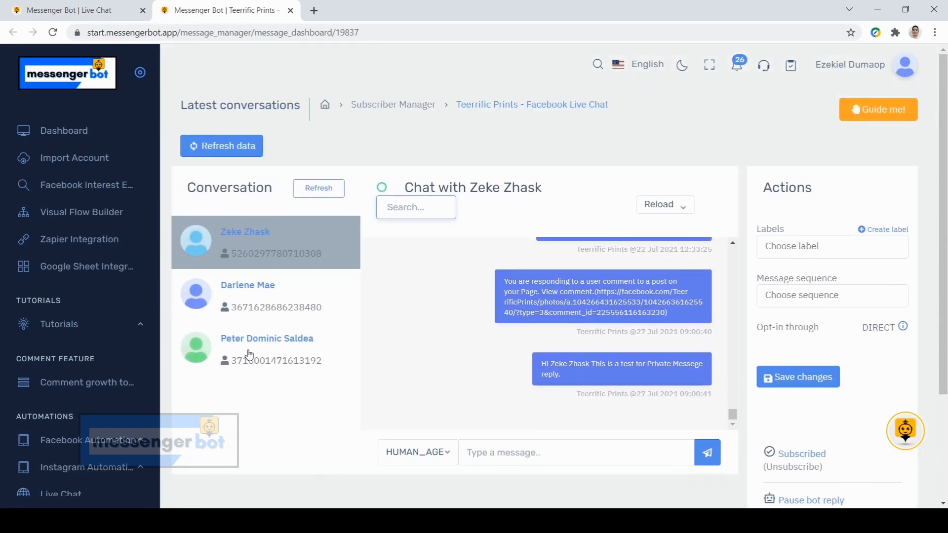
{"action": "mouse_move", "coordinate": [253, 300]}
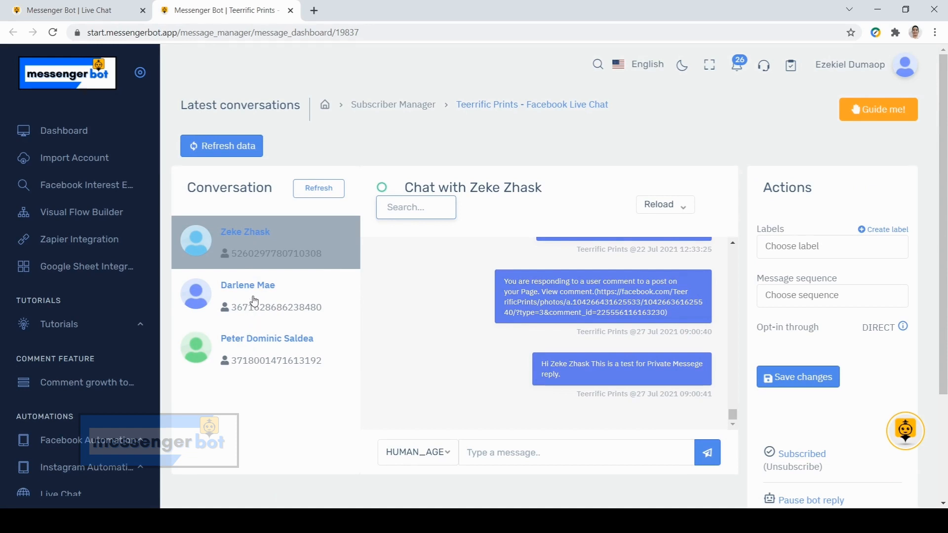
{"action": "mouse_move", "coordinate": [273, 287]}
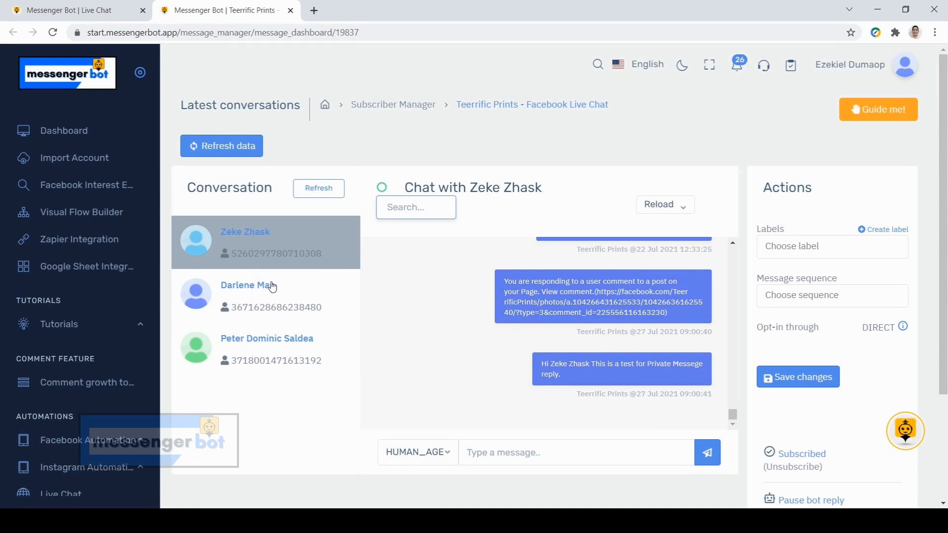
{"action": "mouse_move", "coordinate": [259, 336]}
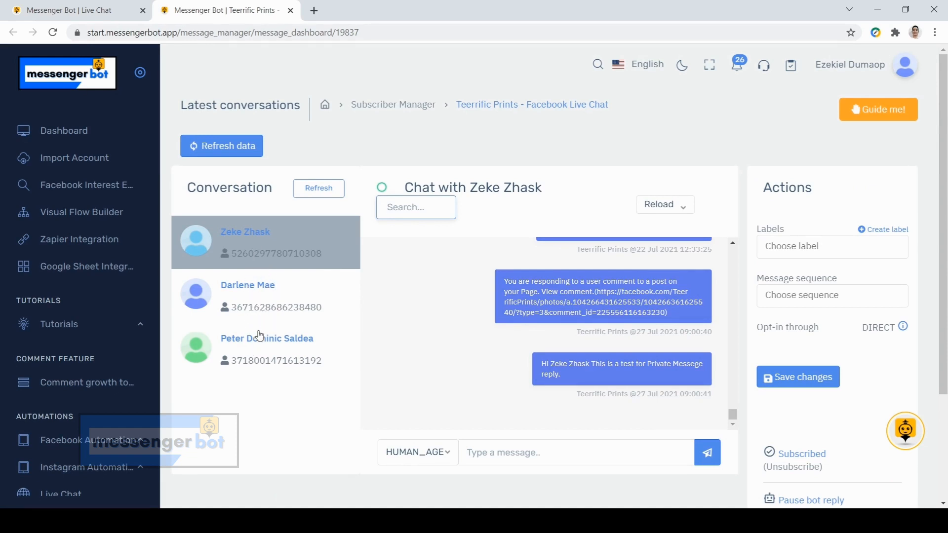
{"action": "left_click", "coordinate": [265, 349]}
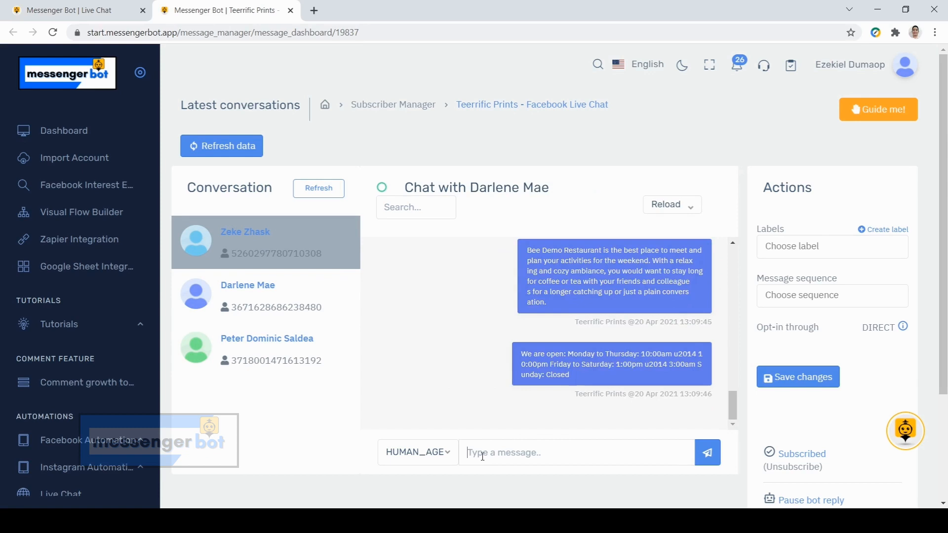
{"action": "left_click", "coordinate": [244, 231]}
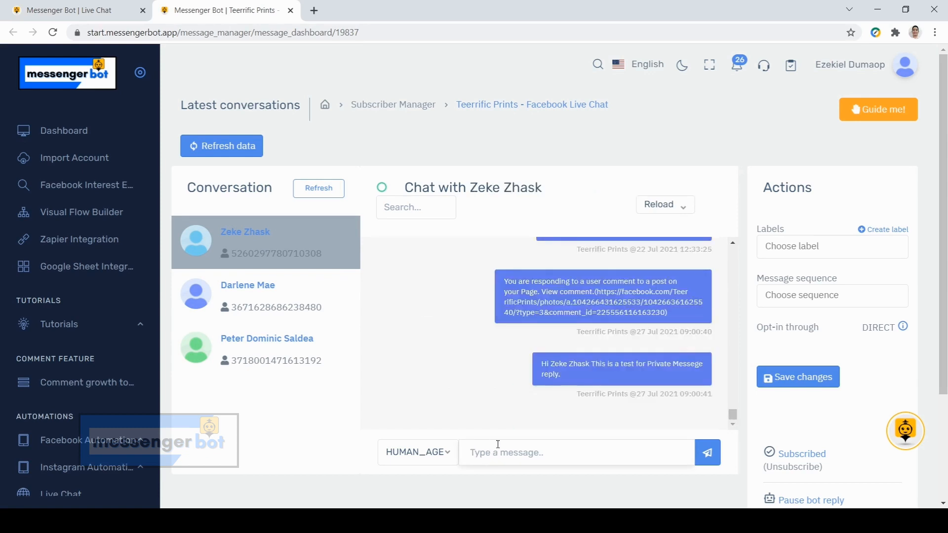
{"action": "mouse_move", "coordinate": [389, 361]}
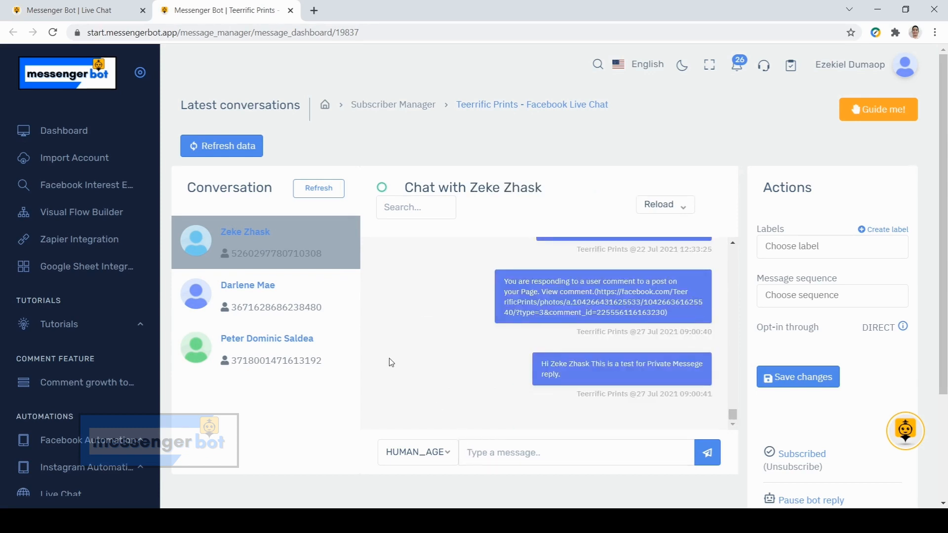
{"action": "mouse_move", "coordinate": [252, 164]}
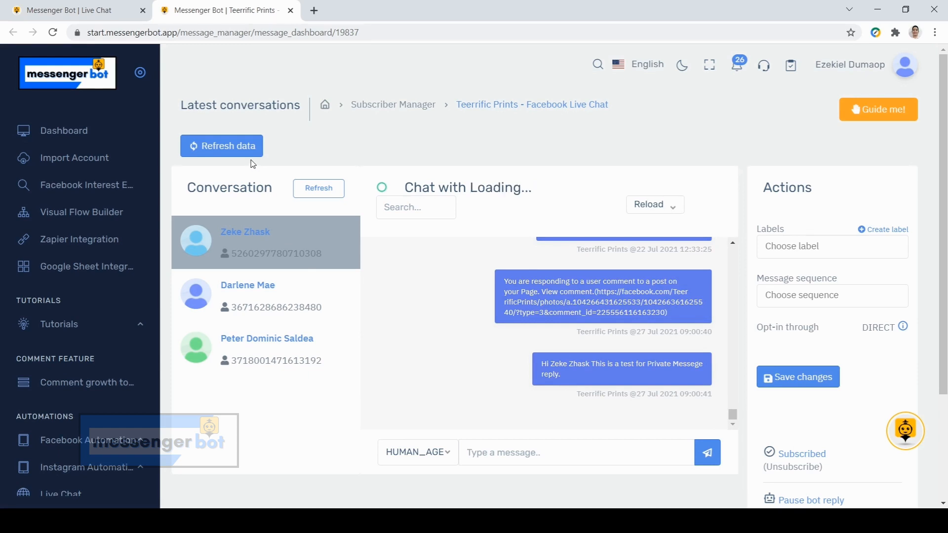
{"action": "left_click", "coordinate": [221, 146]}
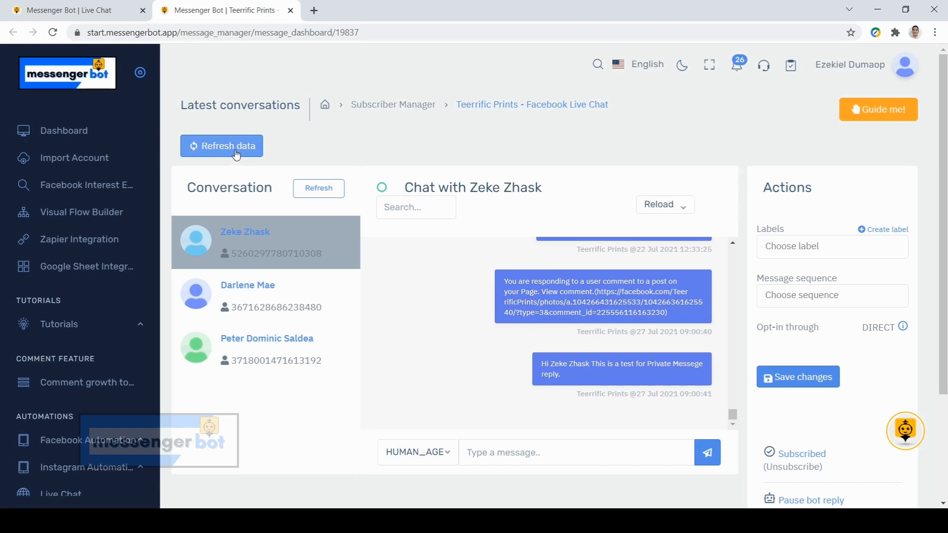
{"action": "scroll", "scroll_direction": "down", "scroll_amount": 3}
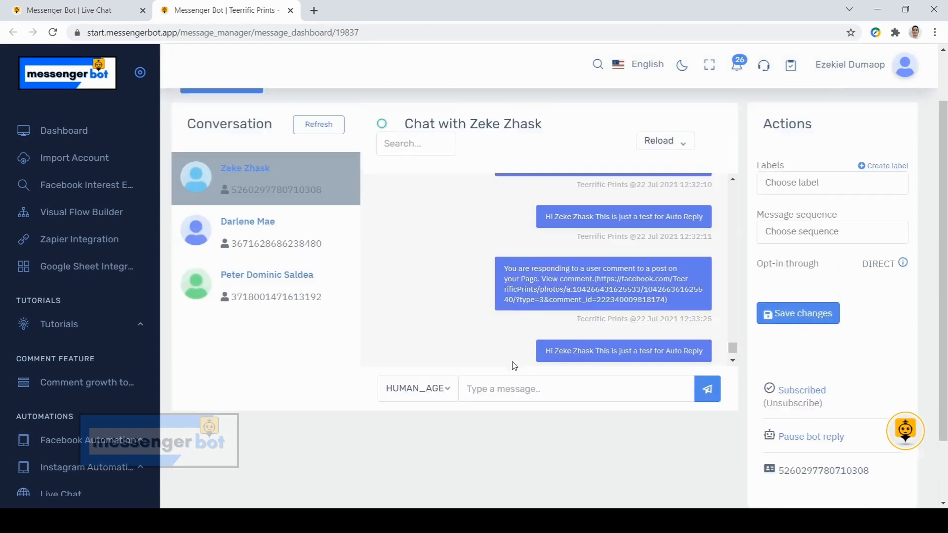
{"action": "scroll", "scroll_direction": "up", "scroll_amount": 3}
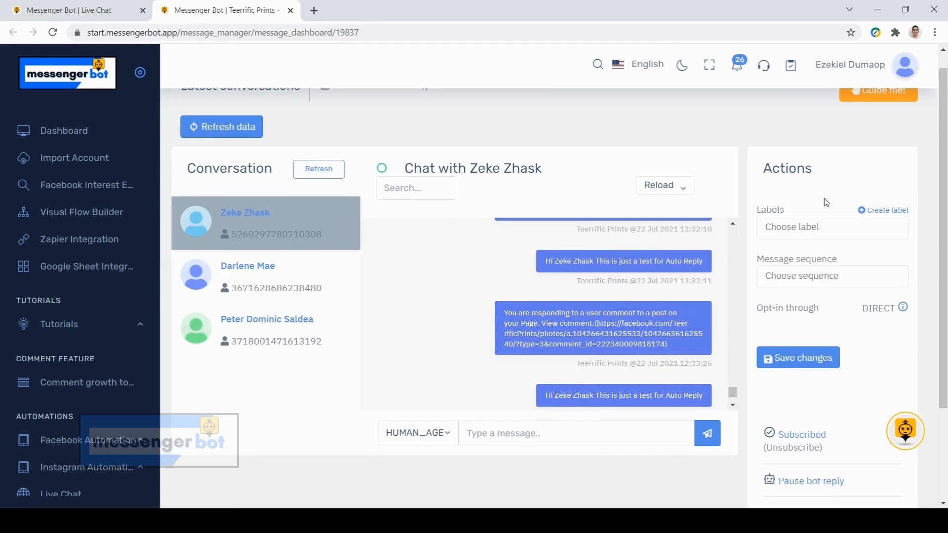
{"action": "mouse_move", "coordinate": [887, 210]}
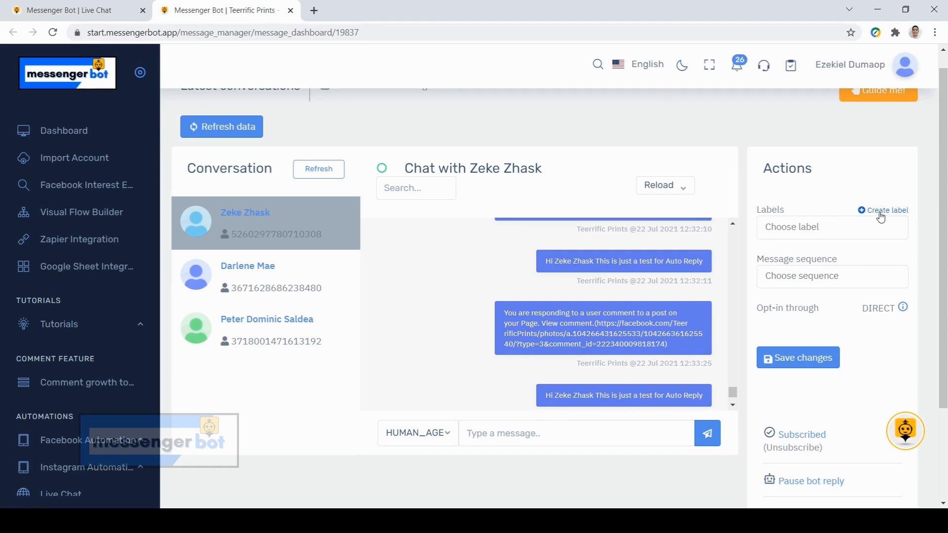
{"action": "left_click", "coordinate": [884, 209]}
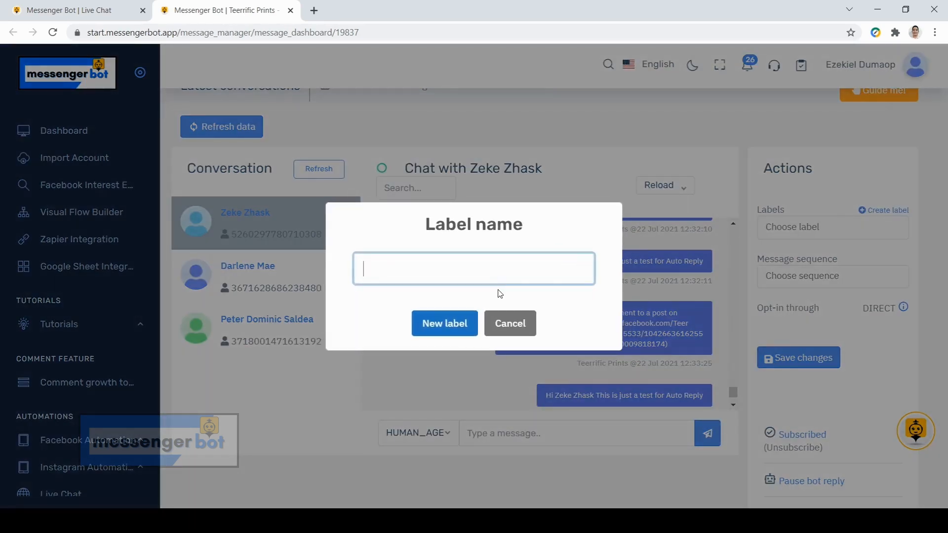
{"action": "left_click", "coordinate": [510, 322]}
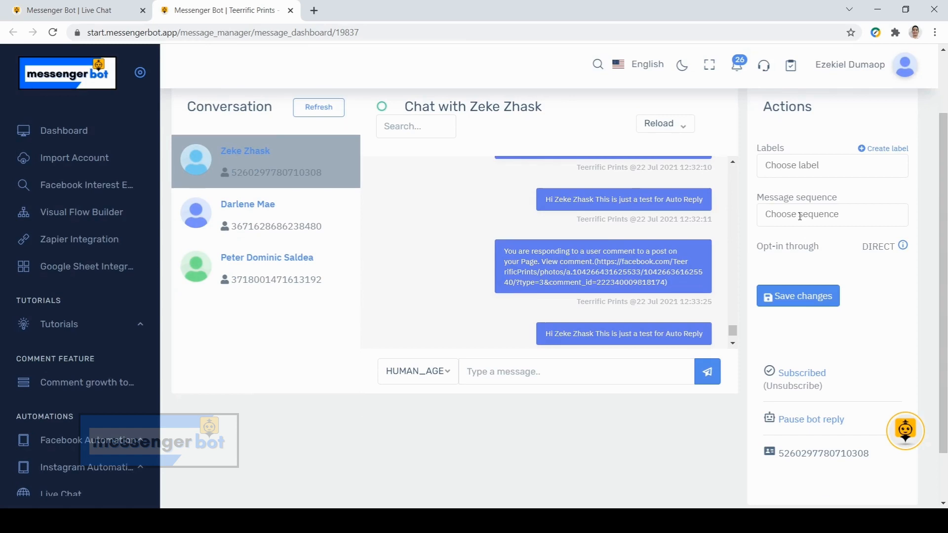
{"action": "left_click", "coordinate": [831, 214]}
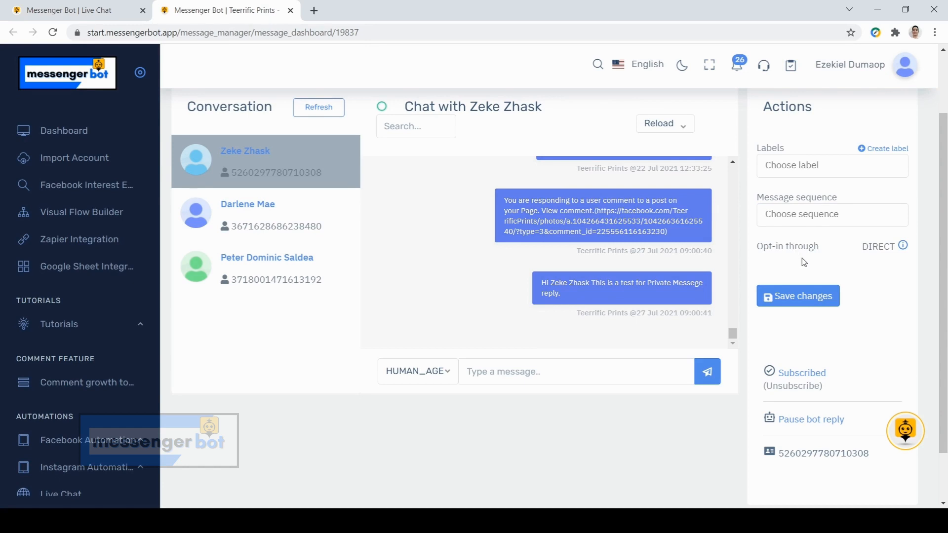
{"action": "mouse_move", "coordinate": [821, 249]}
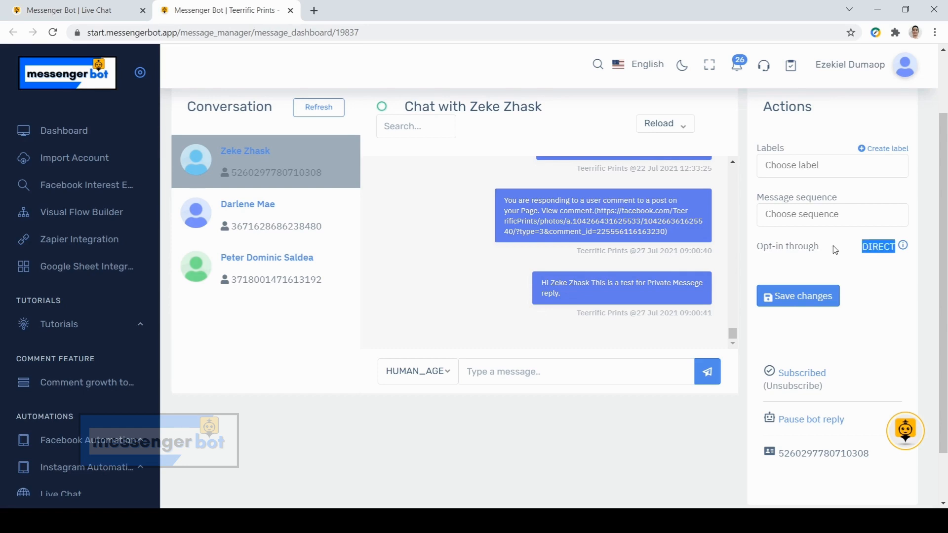
{"action": "mouse_move", "coordinate": [852, 256]}
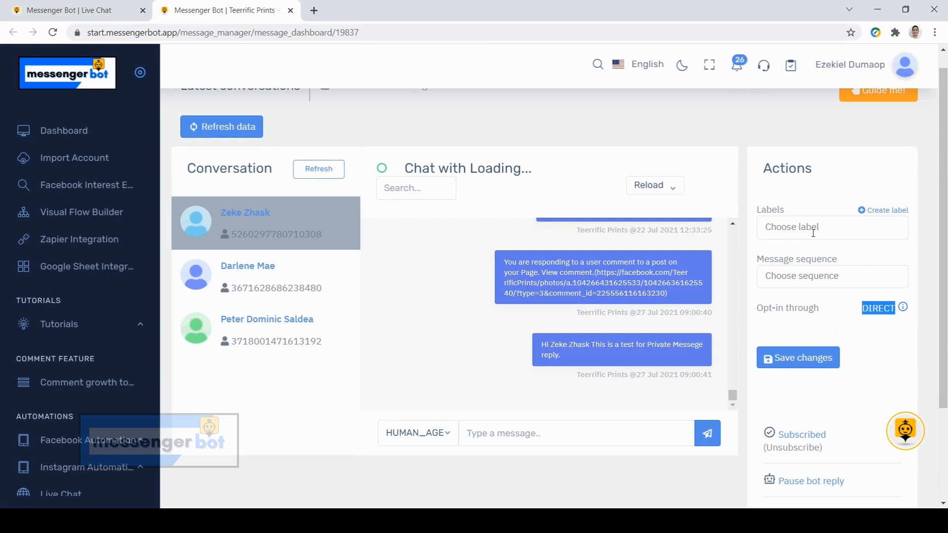
{"action": "left_click", "coordinate": [831, 227]}
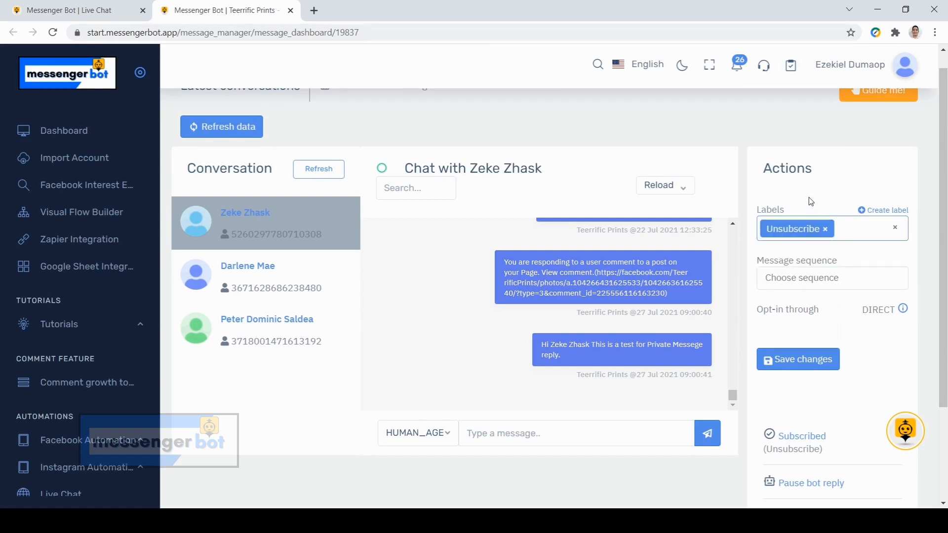
{"action": "scroll", "scroll_direction": "down", "scroll_amount": 3}
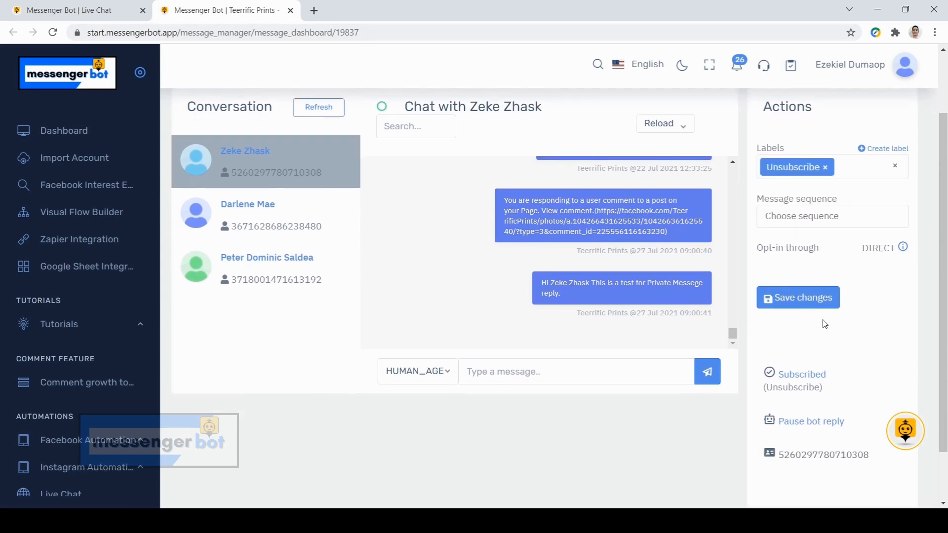
{"action": "mouse_move", "coordinate": [807, 309]}
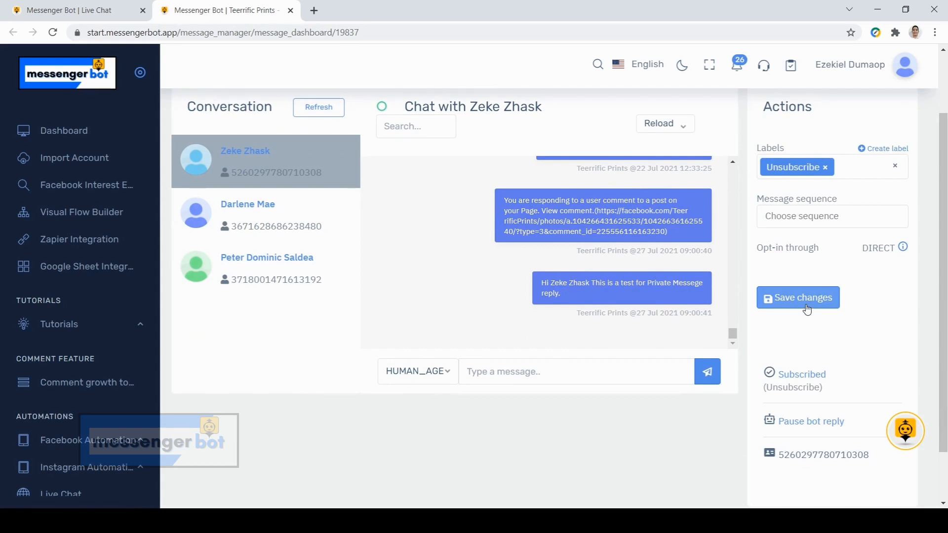
{"action": "mouse_move", "coordinate": [270, 176]}
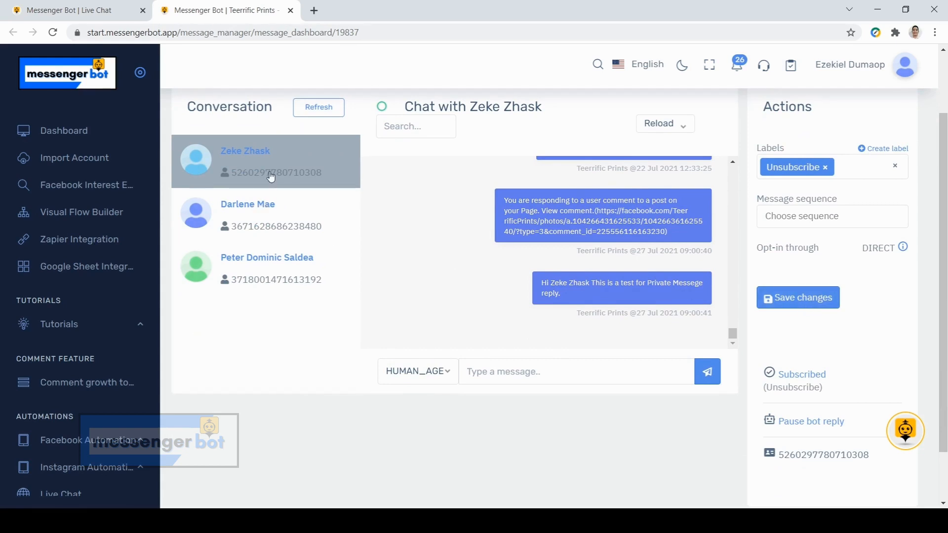
{"action": "mouse_move", "coordinate": [272, 169]}
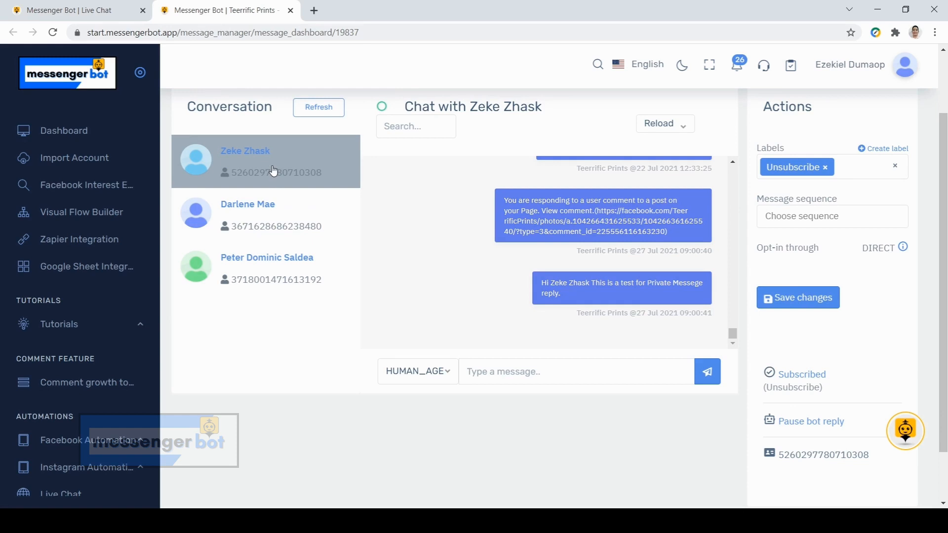
{"action": "mouse_move", "coordinate": [777, 317]}
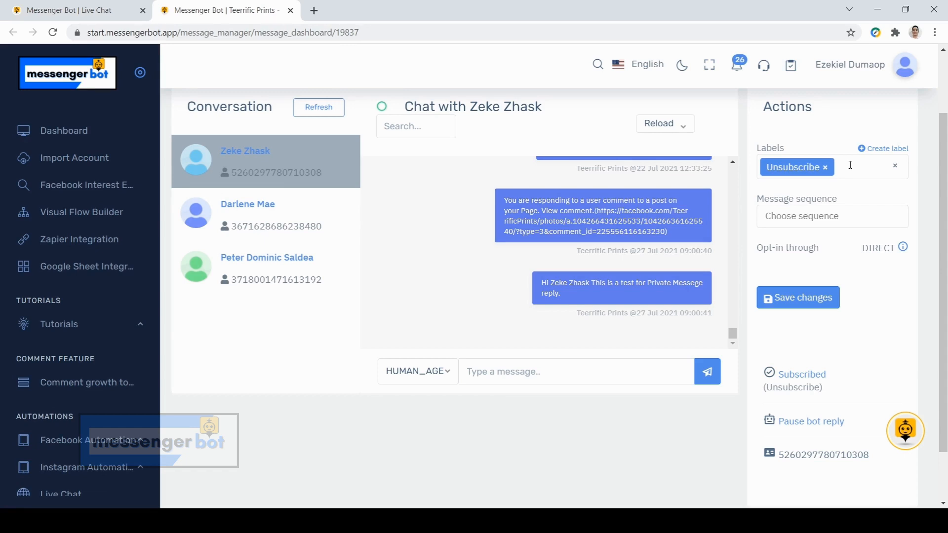
{"action": "scroll", "scroll_direction": "down", "scroll_amount": 3}
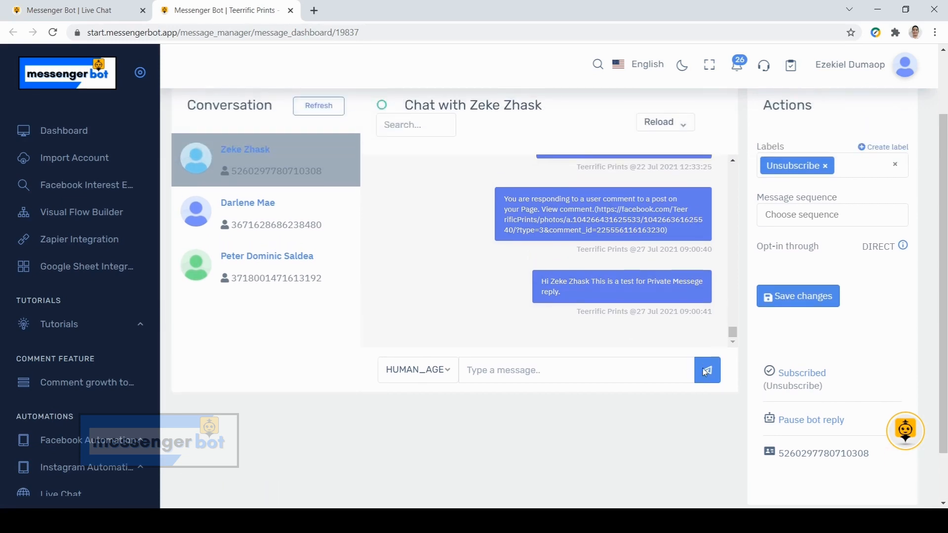
{"action": "scroll", "scroll_direction": "down", "scroll_amount": 3}
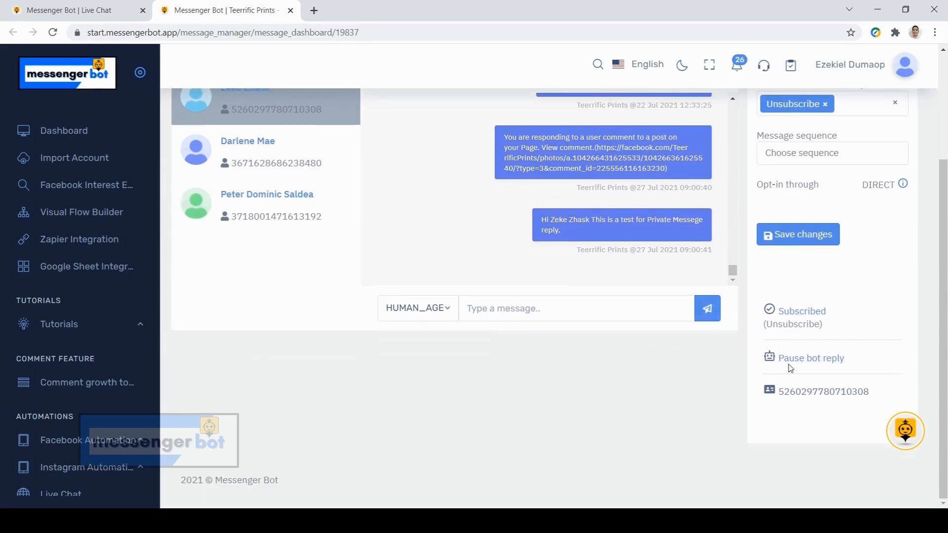
{"action": "mouse_move", "coordinate": [793, 367]}
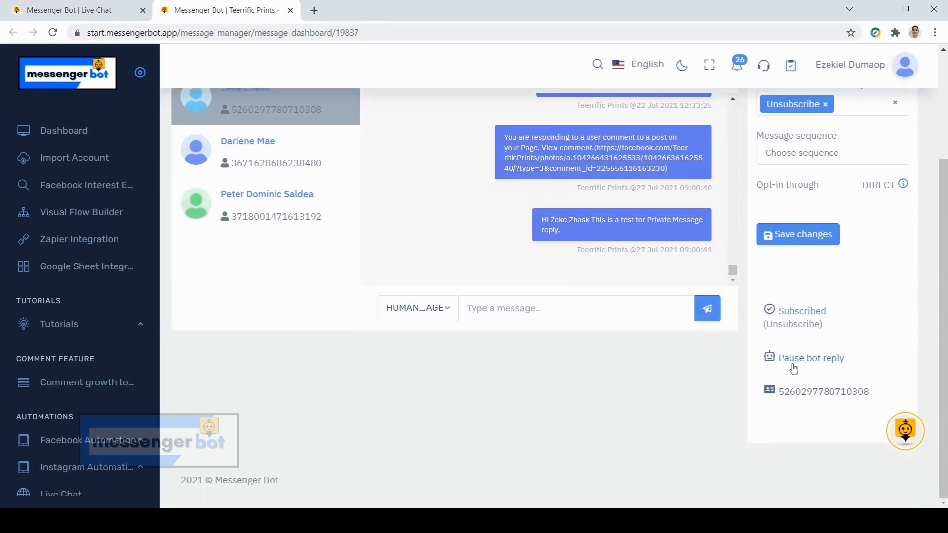
{"action": "mouse_move", "coordinate": [806, 364]}
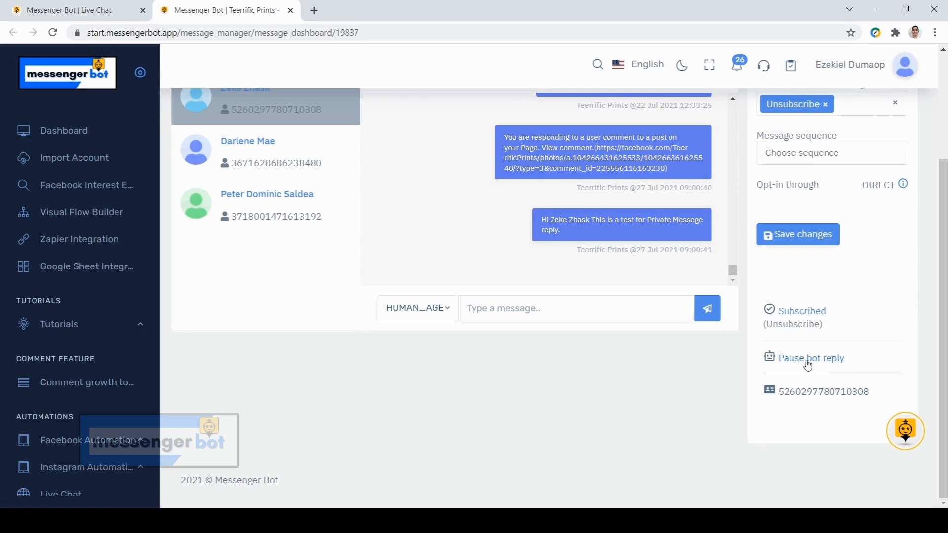
{"action": "scroll", "scroll_direction": "up", "scroll_amount": 3}
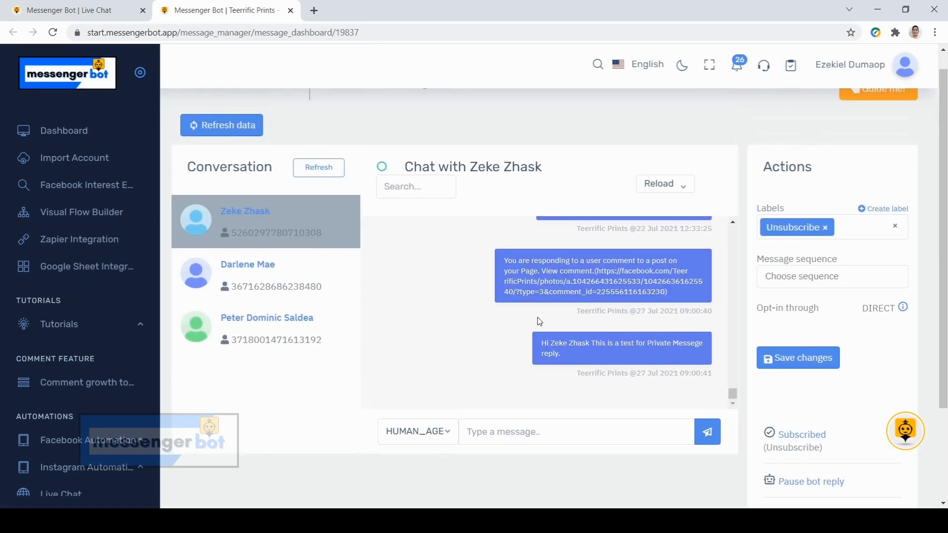
{"action": "mouse_move", "coordinate": [316, 211]}
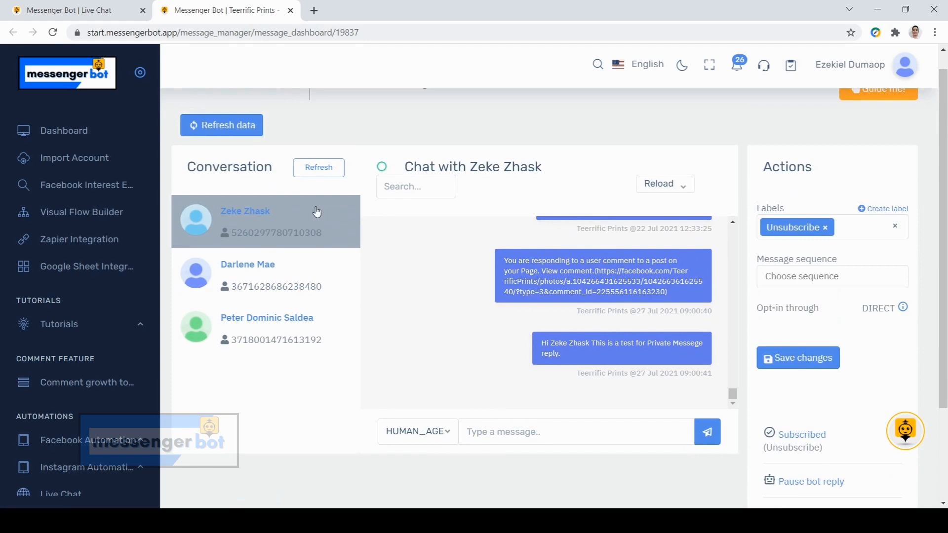
{"action": "scroll", "scroll_direction": "down", "scroll_amount": 3}
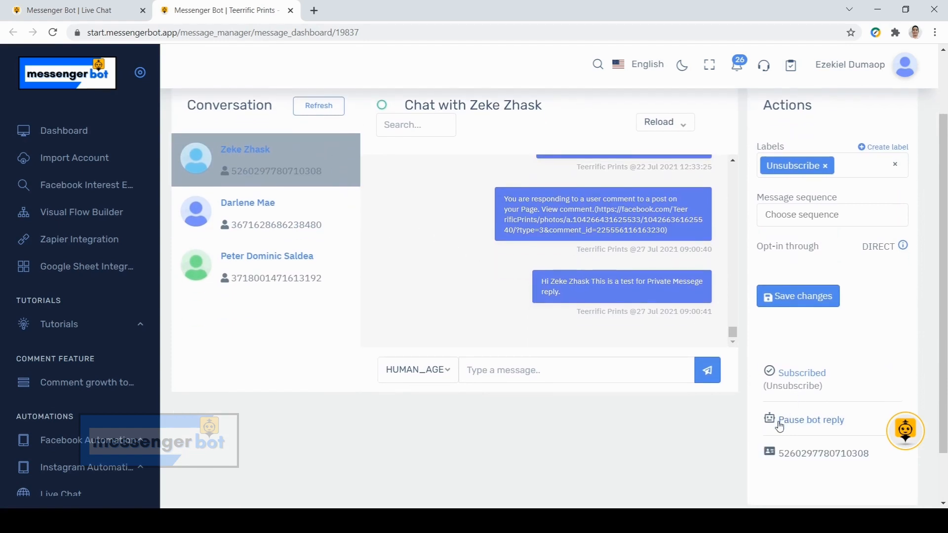
{"action": "mouse_move", "coordinate": [796, 424]}
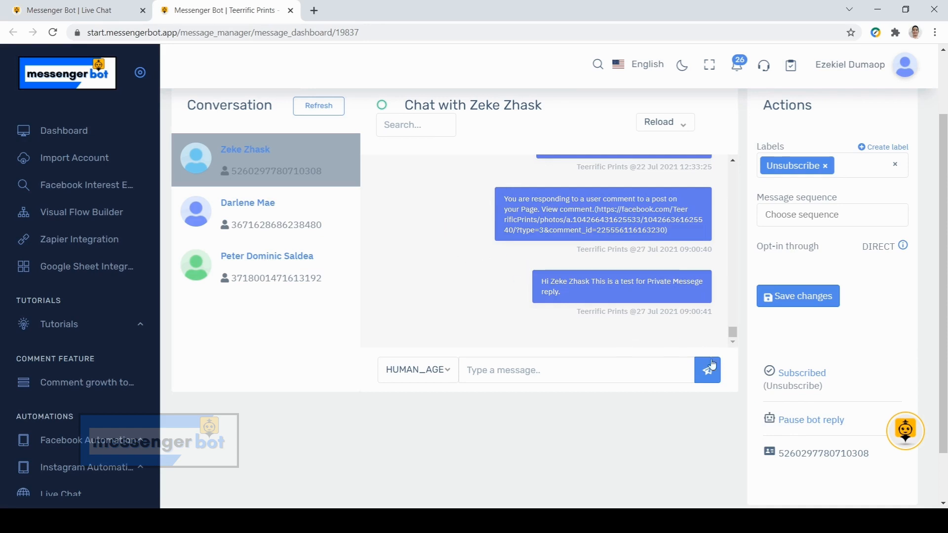
{"action": "scroll", "scroll_direction": "down", "scroll_amount": 3}
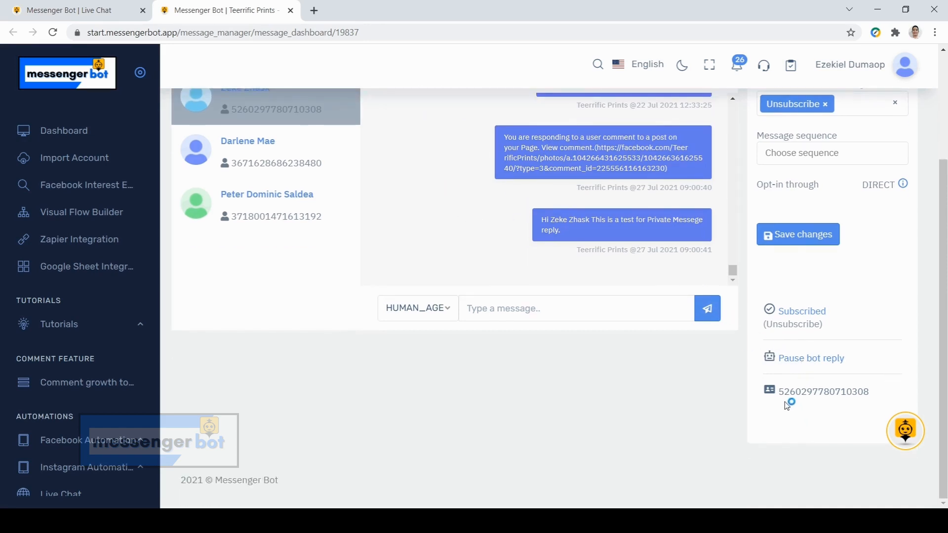
{"action": "mouse_move", "coordinate": [769, 390]}
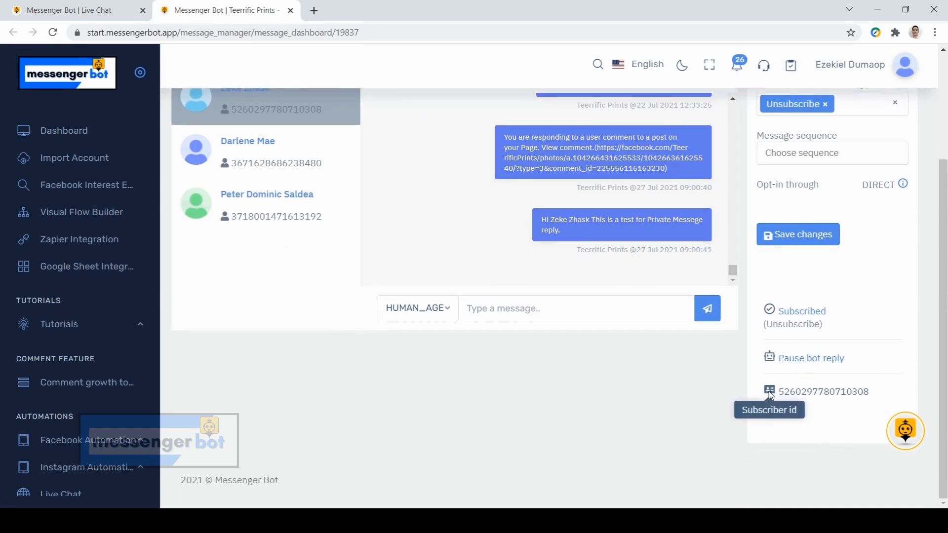
{"action": "mouse_move", "coordinate": [685, 380]}
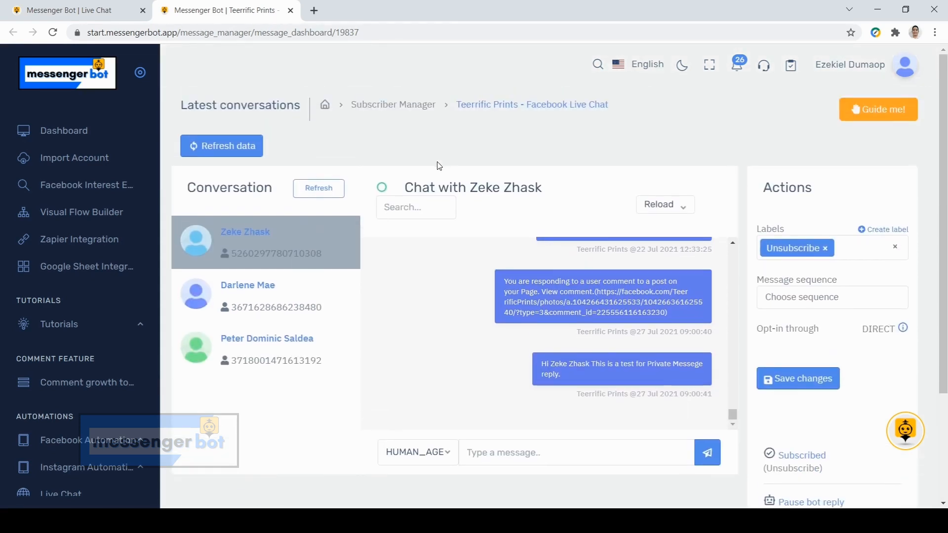
{"action": "mouse_move", "coordinate": [381, 186]}
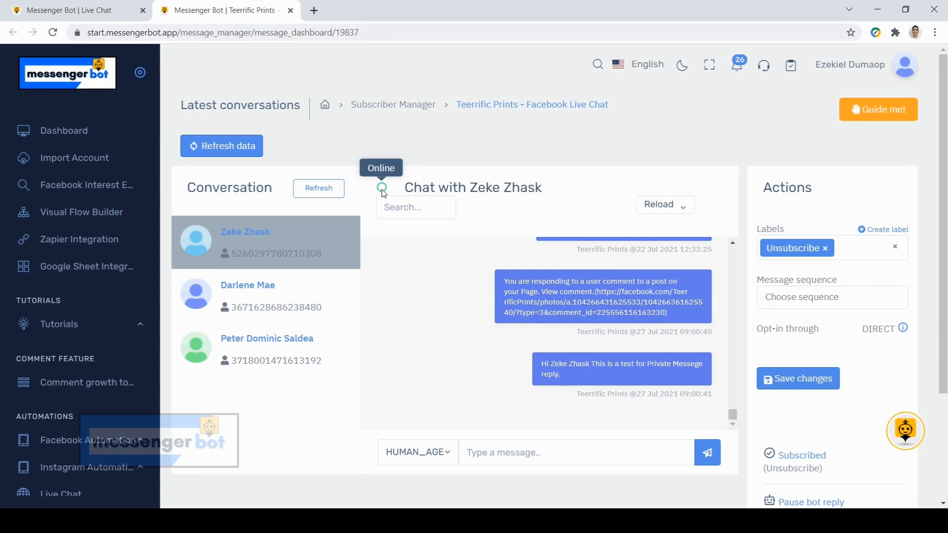
{"action": "mouse_move", "coordinate": [494, 157]}
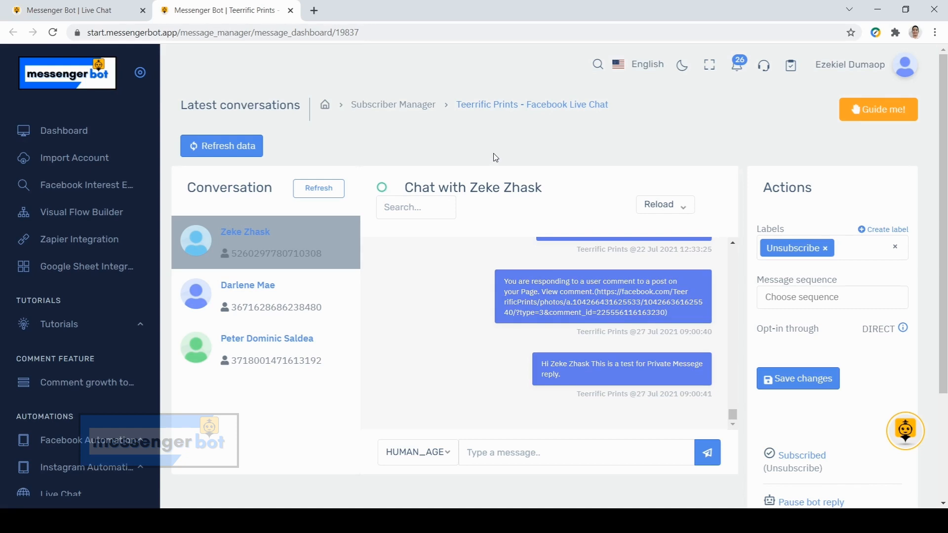
{"action": "mouse_move", "coordinate": [425, 166]}
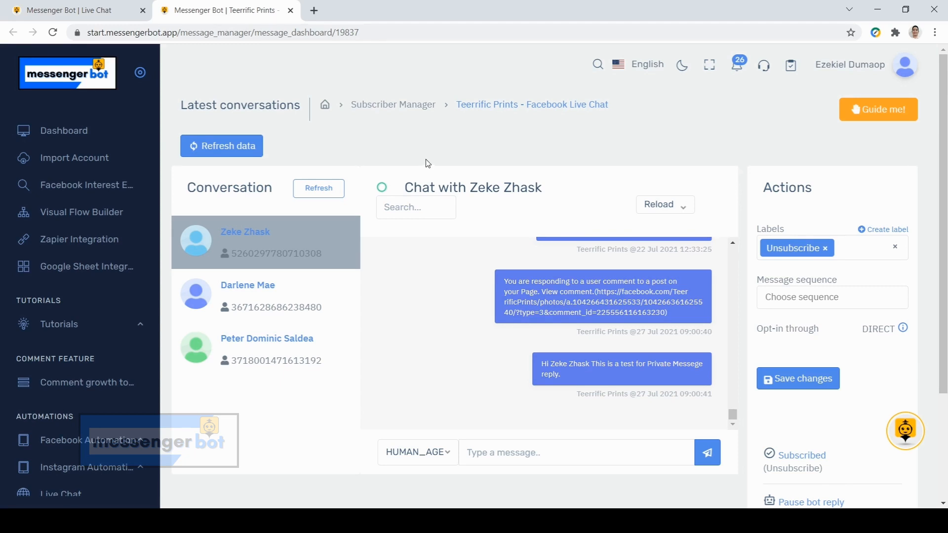
{"action": "mouse_move", "coordinate": [248, 161]}
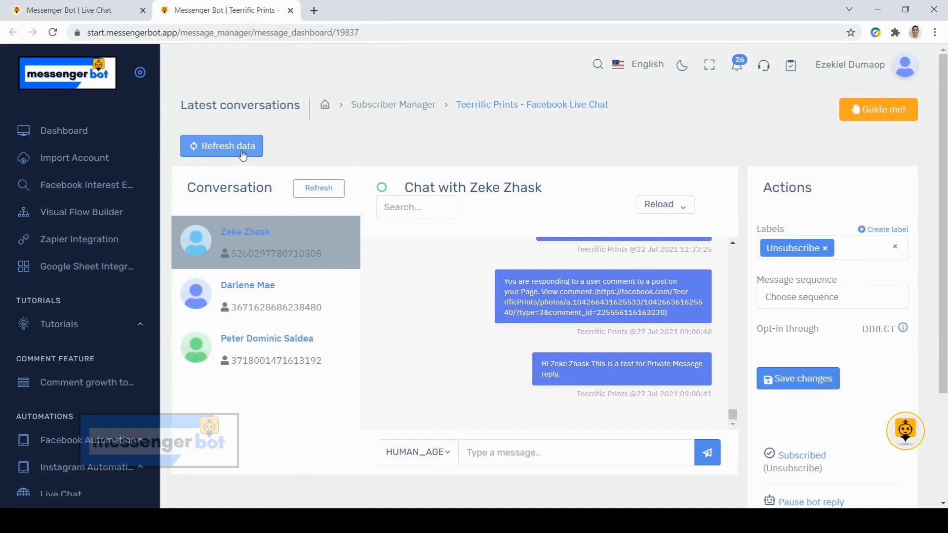
{"action": "left_click", "coordinate": [221, 146]}
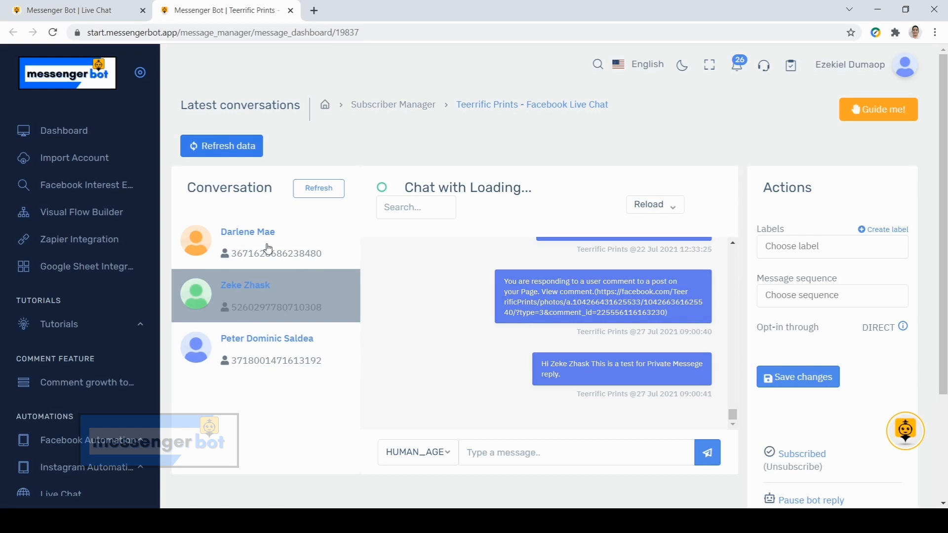
{"action": "left_click", "coordinate": [247, 242]}
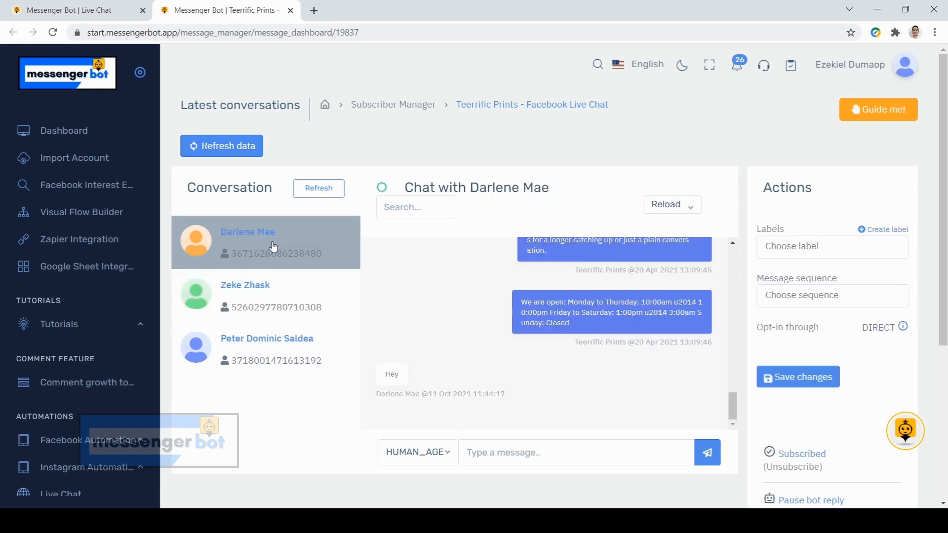
{"action": "mouse_move", "coordinate": [448, 403]}
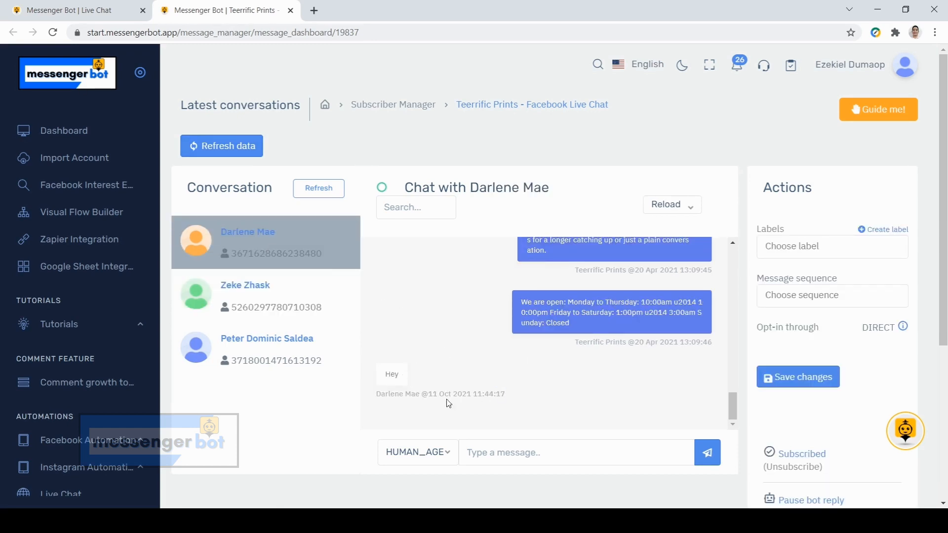
{"action": "mouse_move", "coordinate": [411, 327]}
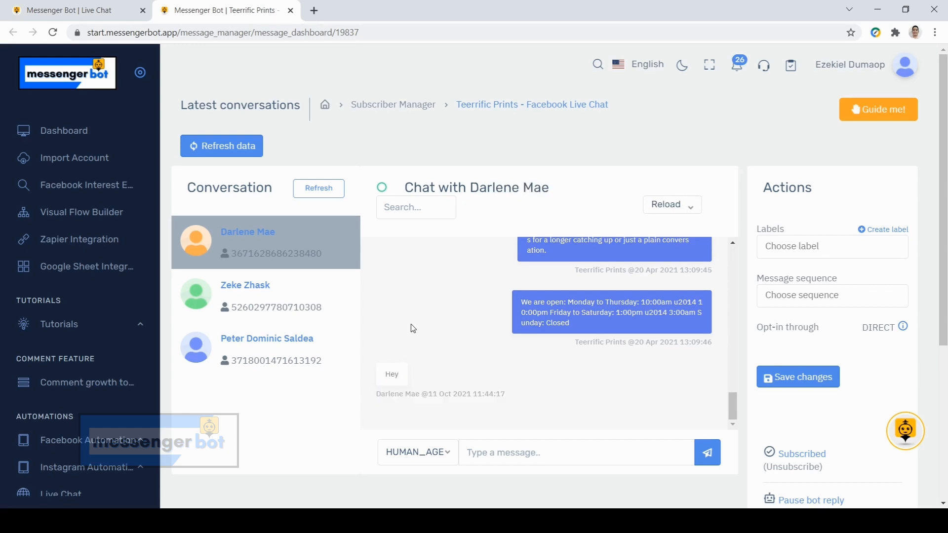
{"action": "scroll", "scroll_direction": "down", "scroll_amount": 3}
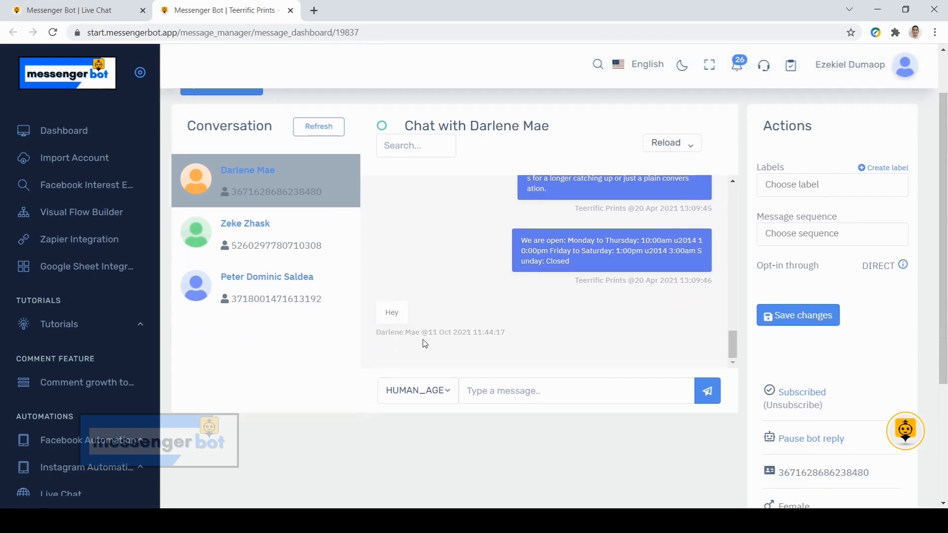
{"action": "scroll", "scroll_direction": "up", "scroll_amount": 3}
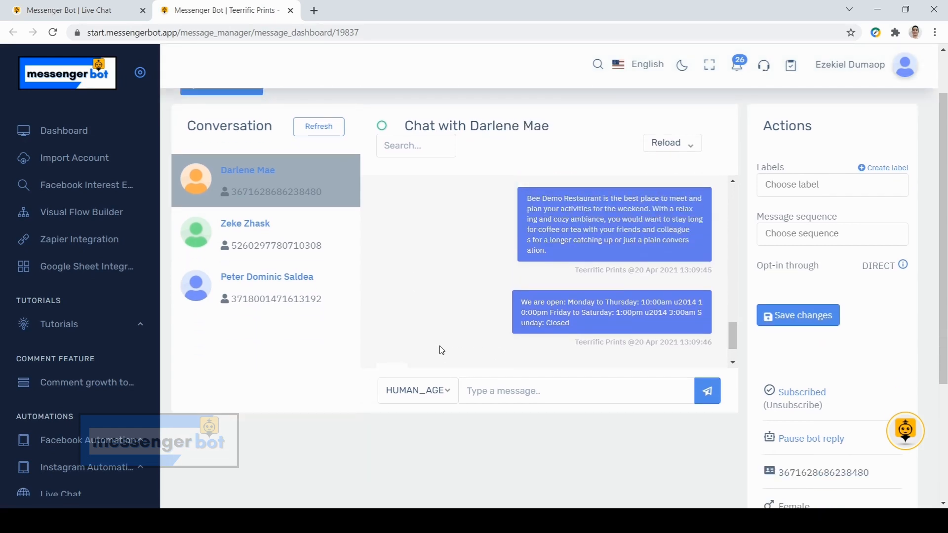
{"action": "scroll", "scroll_direction": "down", "scroll_amount": 3}
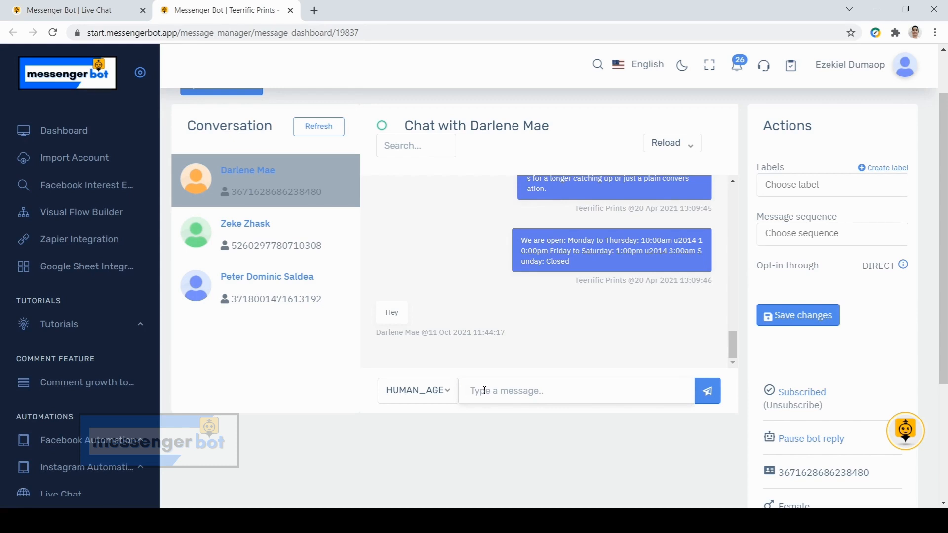
{"action": "type", "text": "Ho"}
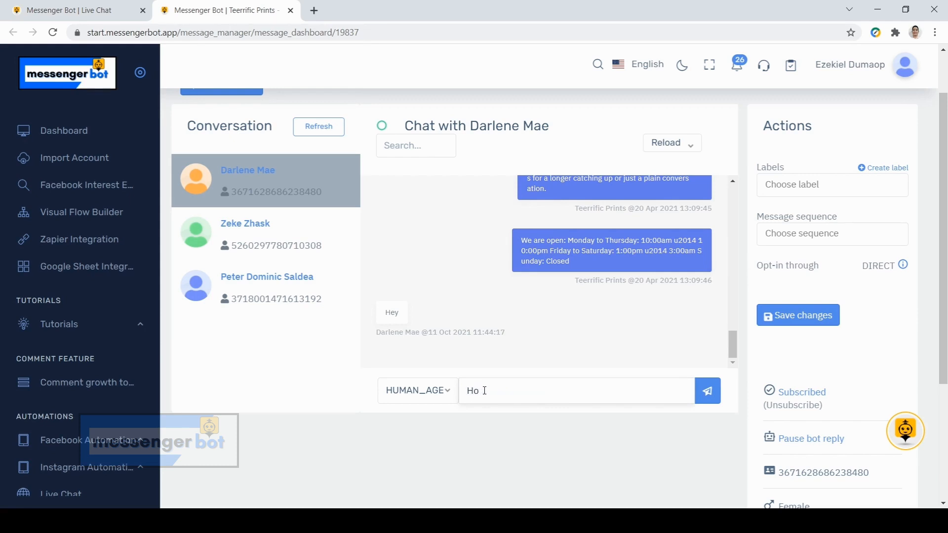
{"action": "type", "text": "la"}
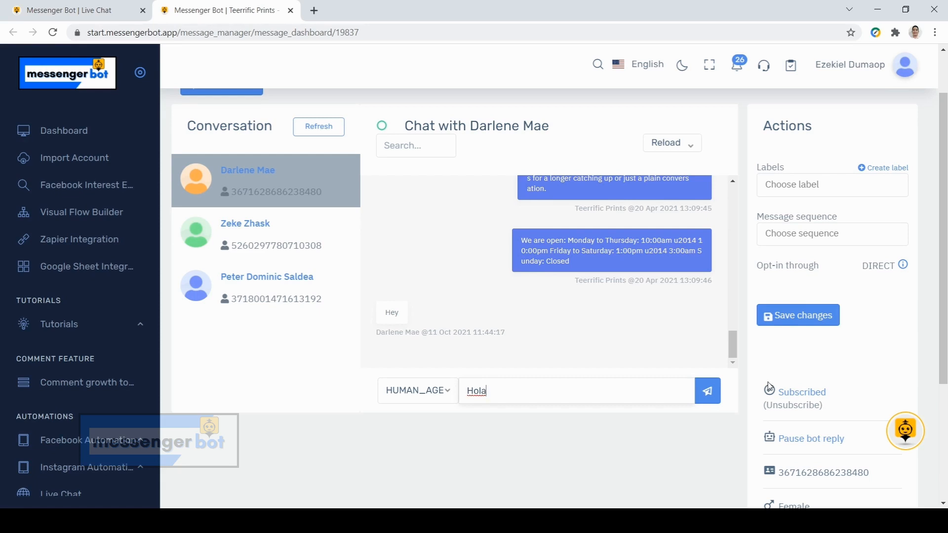
{"action": "mouse_move", "coordinate": [707, 391]}
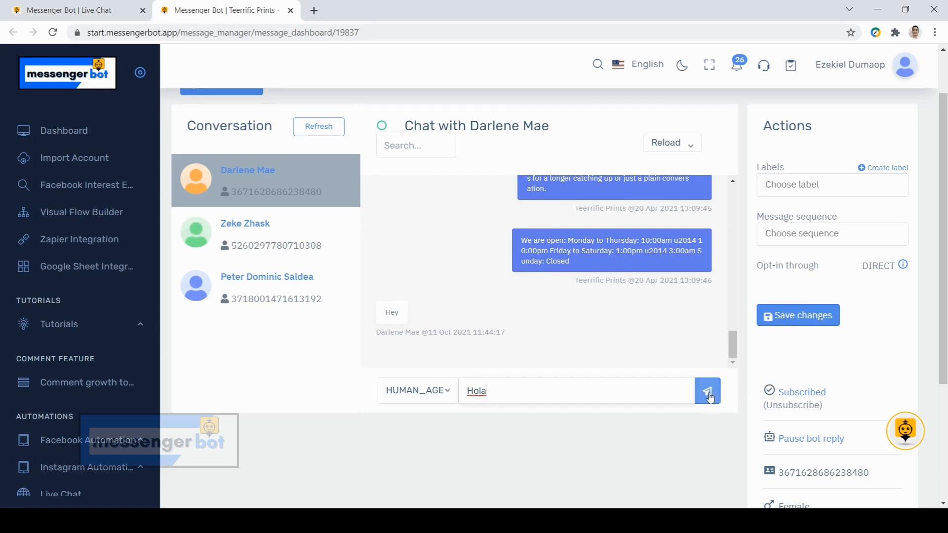
{"action": "left_click", "coordinate": [706, 391]}
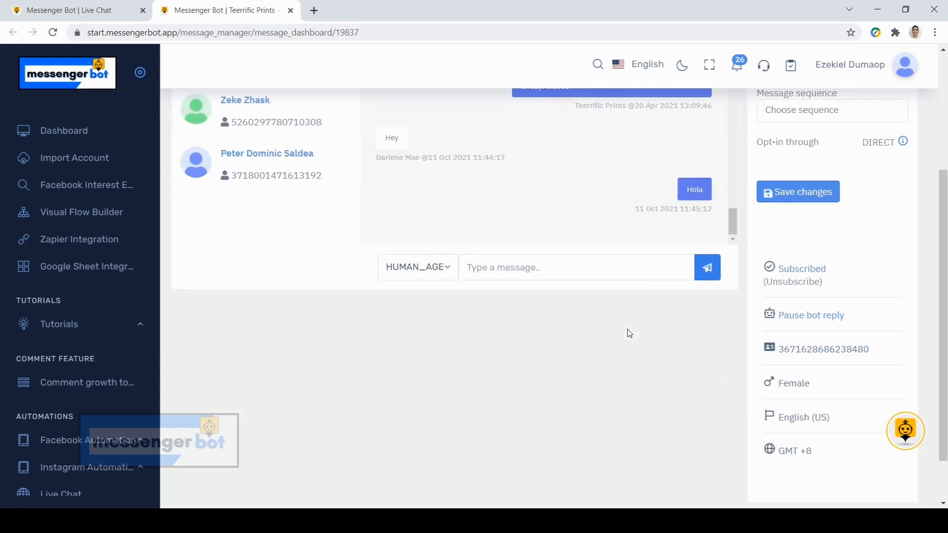
{"action": "scroll", "scroll_direction": "up", "scroll_amount": 3}
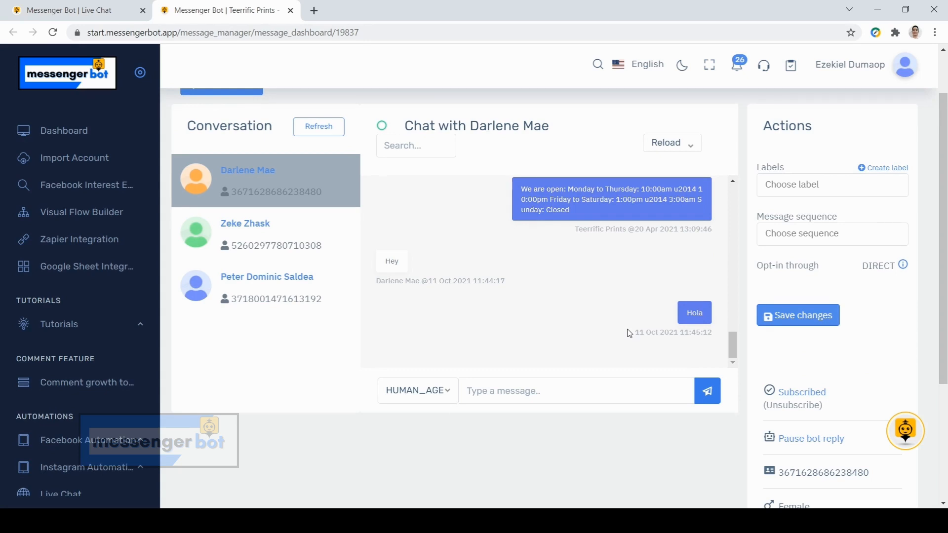
{"action": "mouse_move", "coordinate": [477, 325]}
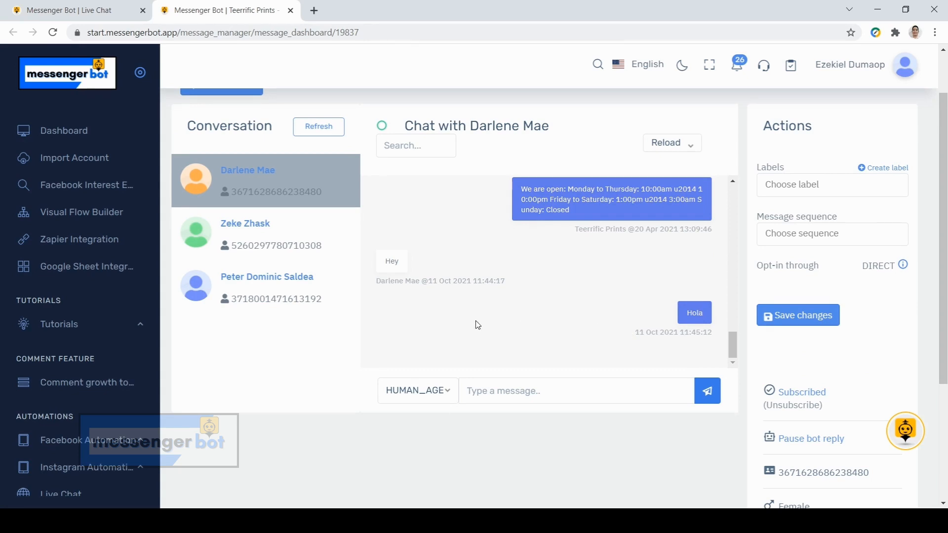
{"action": "mouse_move", "coordinate": [481, 308]}
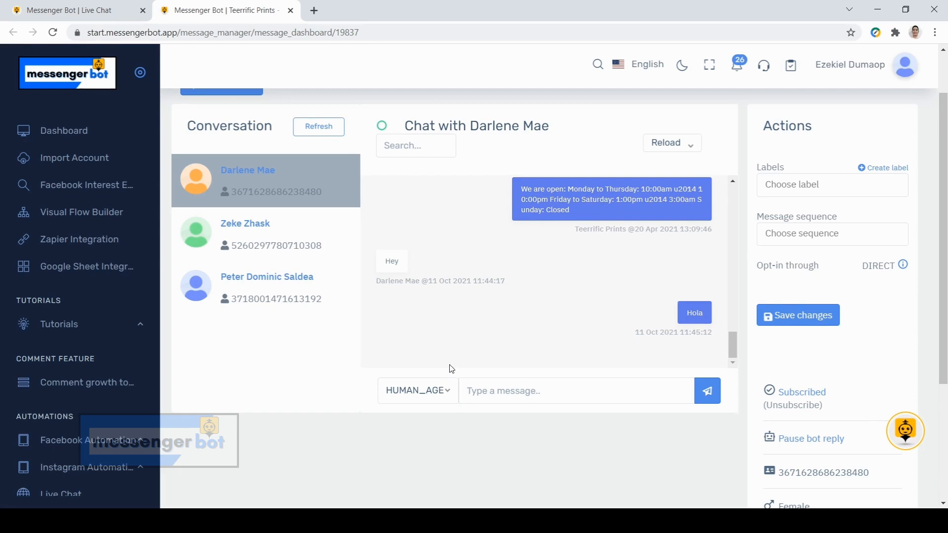
{"action": "scroll", "scroll_direction": "down", "scroll_amount": 3}
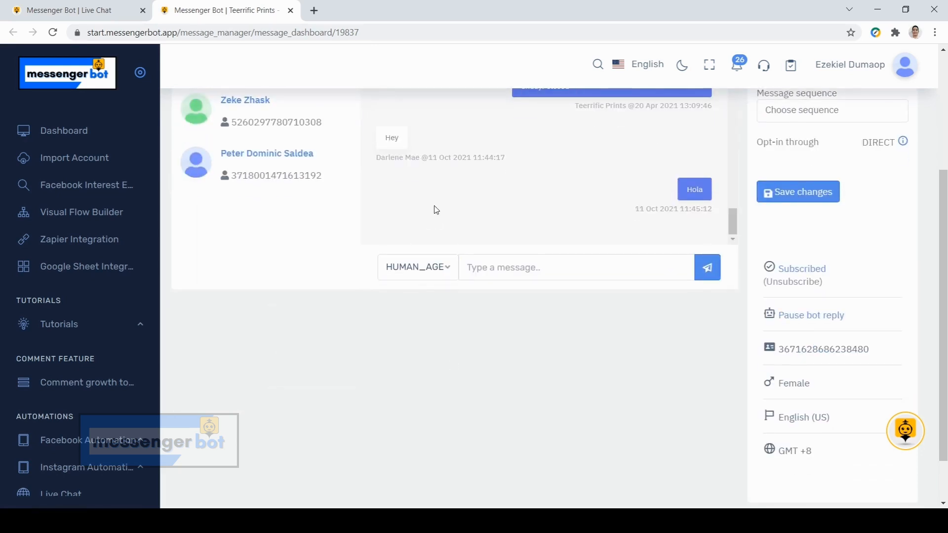
{"action": "scroll", "scroll_direction": "up", "scroll_amount": 3}
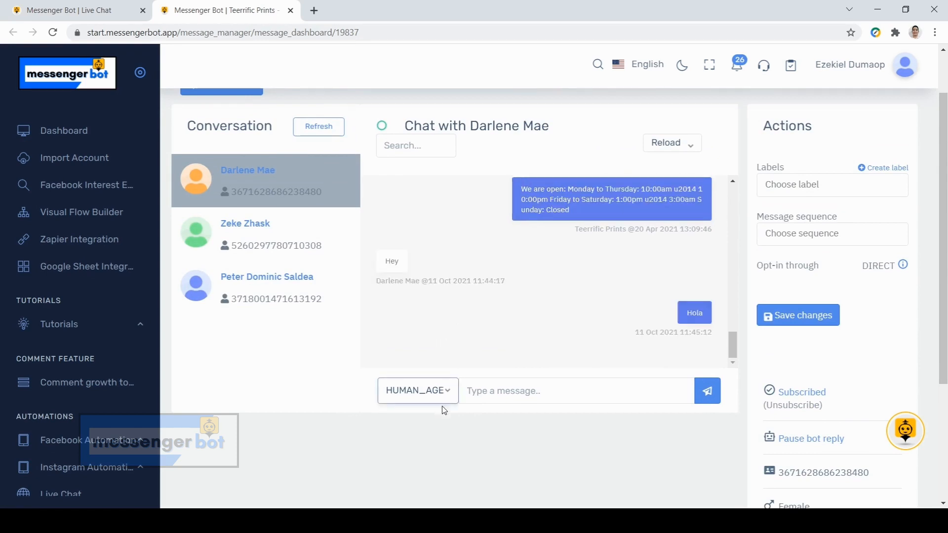
{"action": "mouse_move", "coordinate": [450, 427]}
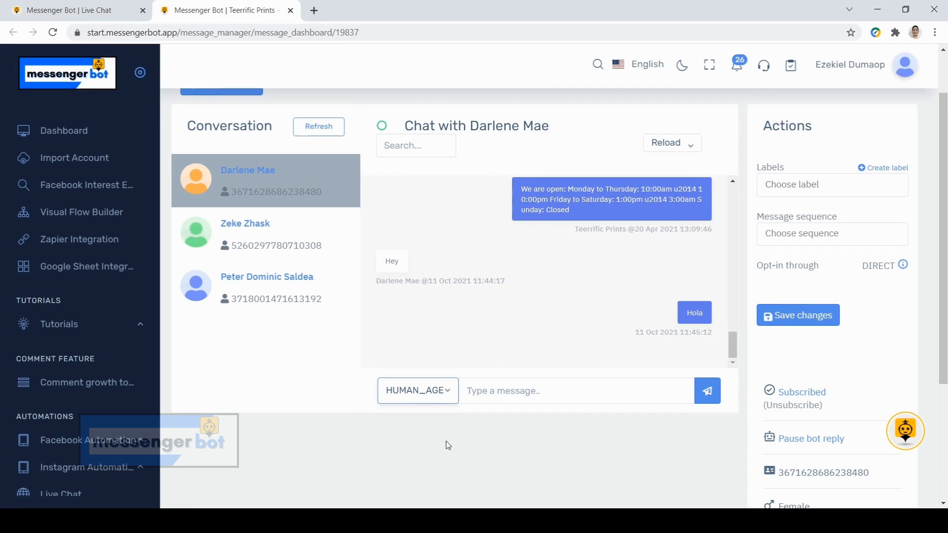
{"action": "mouse_move", "coordinate": [448, 415]}
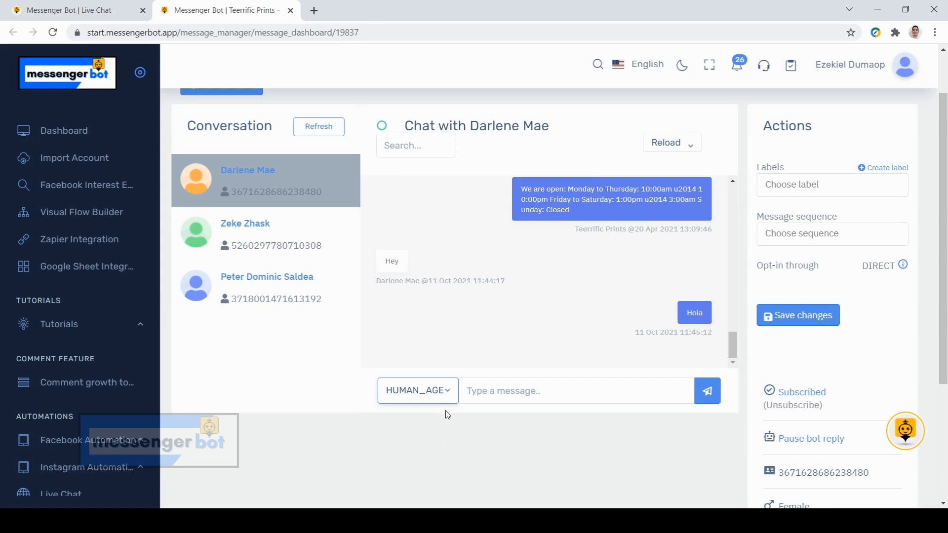
{"action": "mouse_move", "coordinate": [474, 390]}
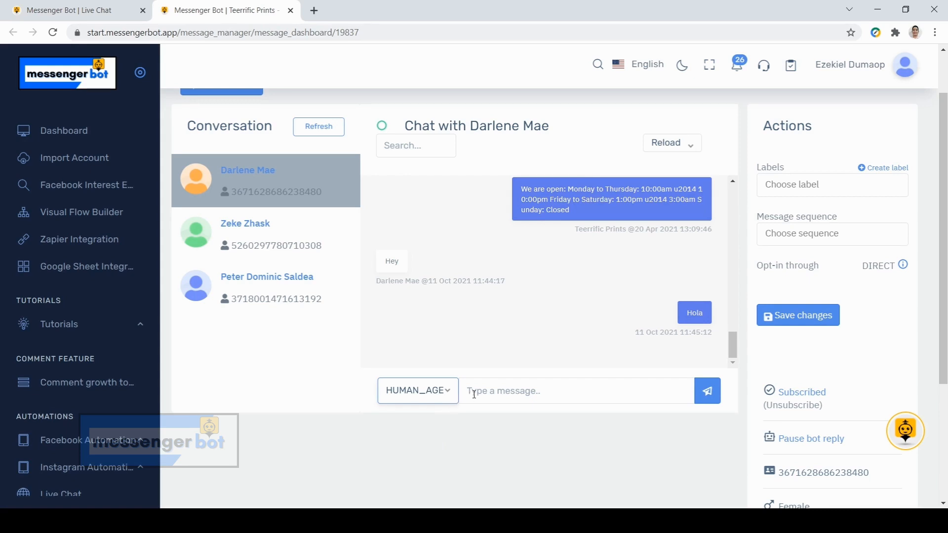
{"action": "mouse_move", "coordinate": [432, 461]}
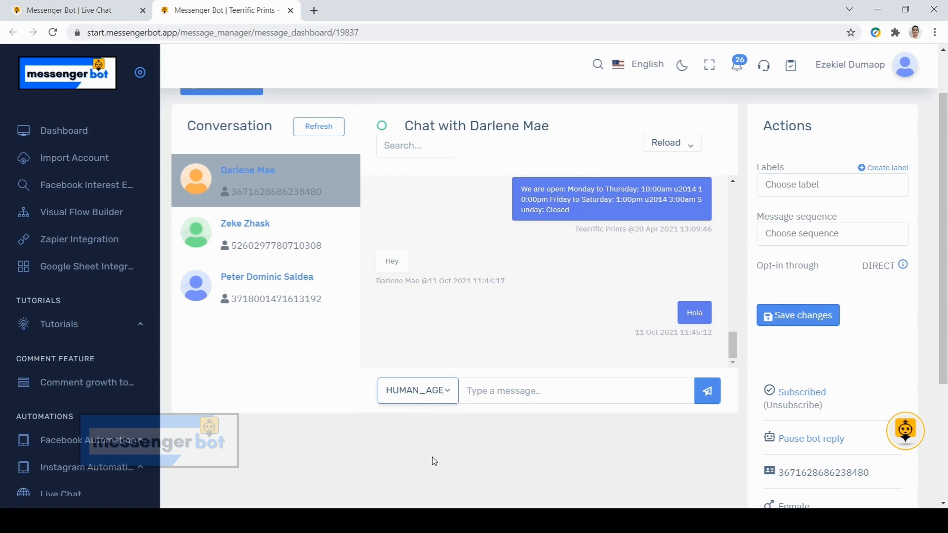
{"action": "mouse_move", "coordinate": [426, 465]}
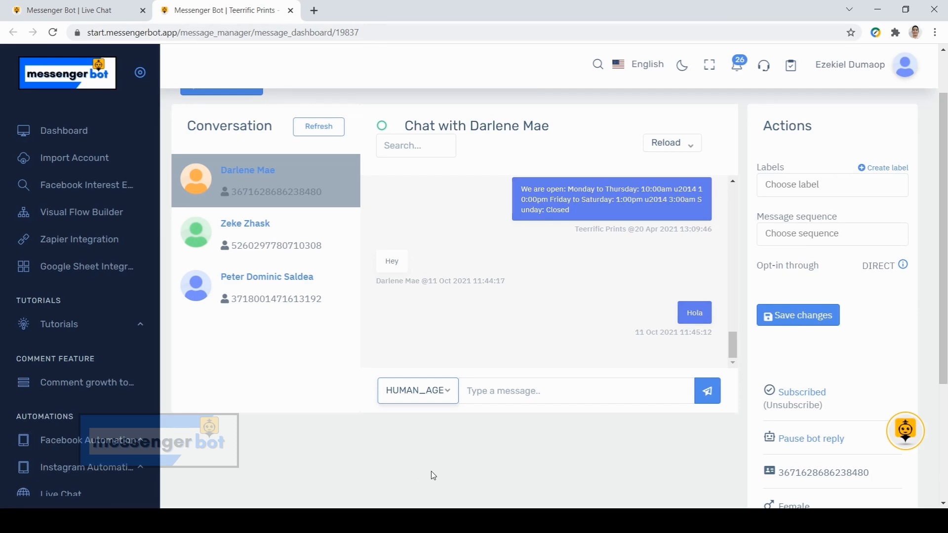
{"action": "scroll", "scroll_direction": "up", "scroll_amount": 3}
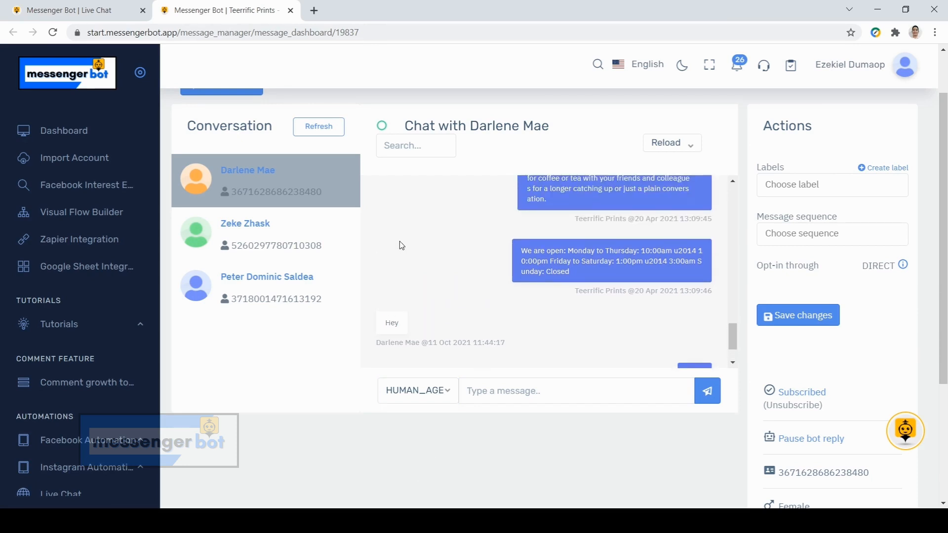
{"action": "scroll", "scroll_direction": "up", "scroll_amount": 3}
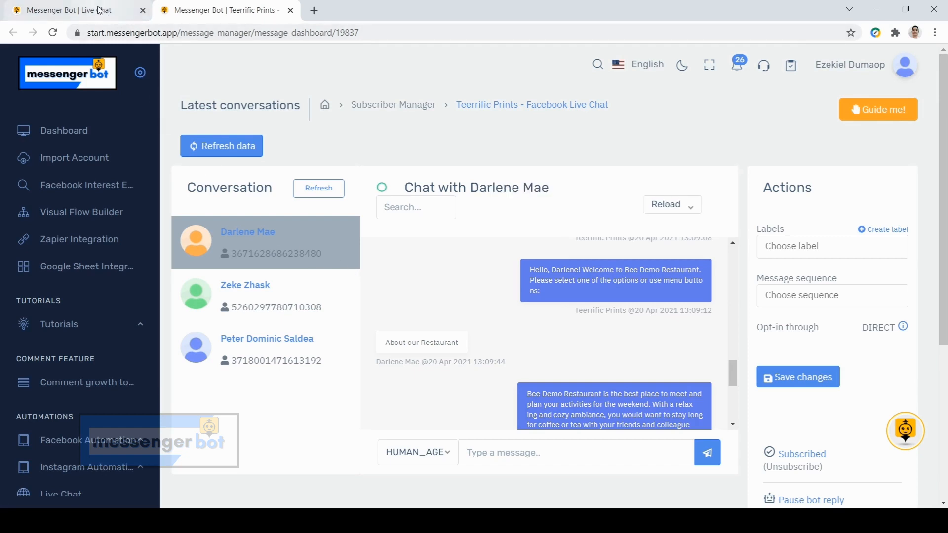
Switch the live chat inbox to the delicieuxfoodhub Instagram account
{"action": "left_click", "coordinate": [60, 494]}
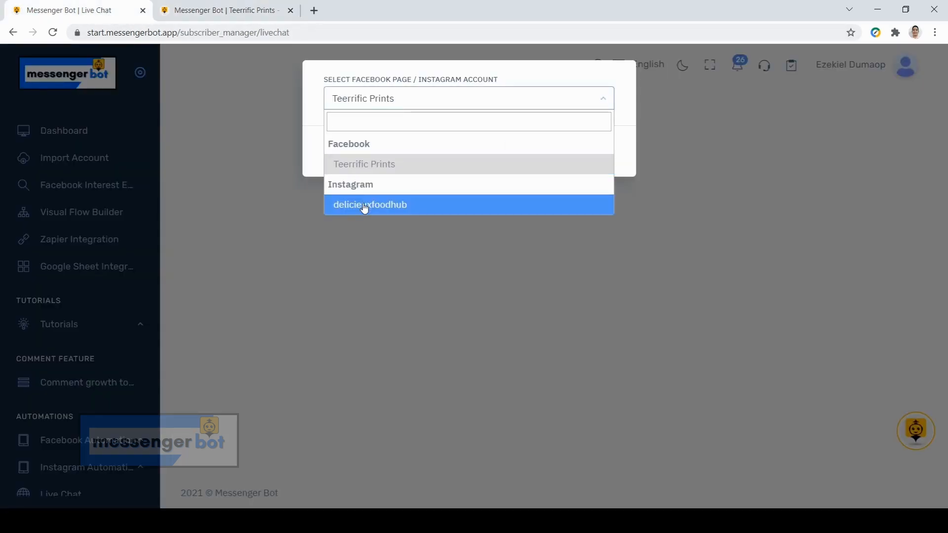
{"action": "left_click", "coordinate": [369, 204]}
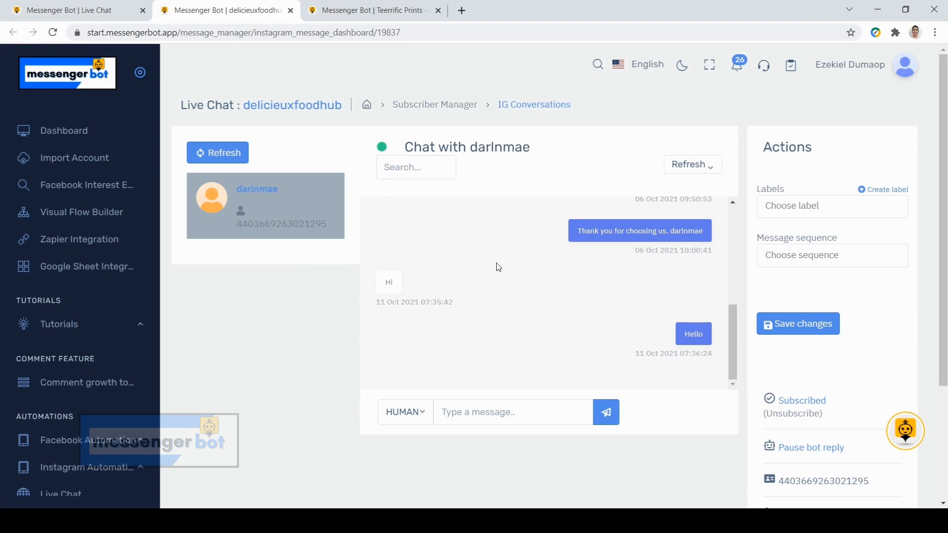
{"action": "left_click", "coordinate": [512, 412]}
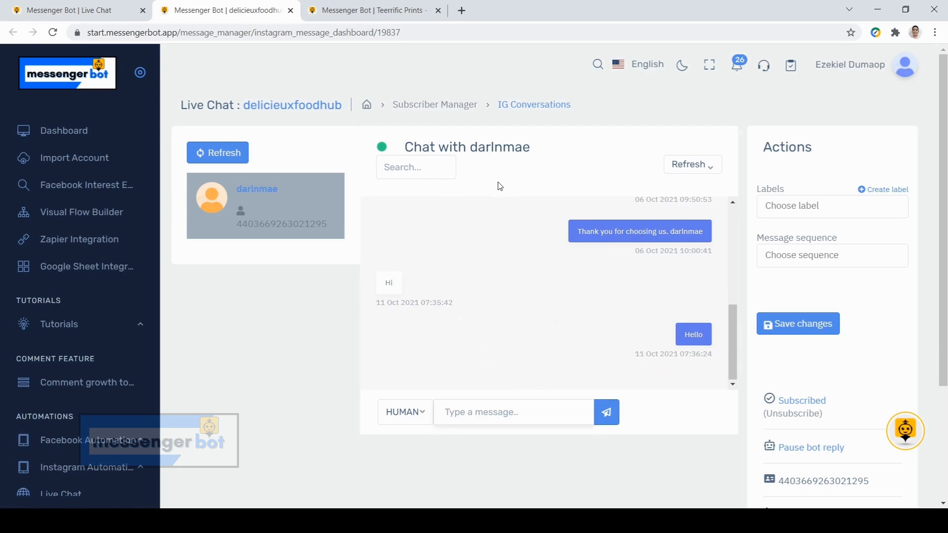
{"action": "mouse_move", "coordinate": [381, 147]}
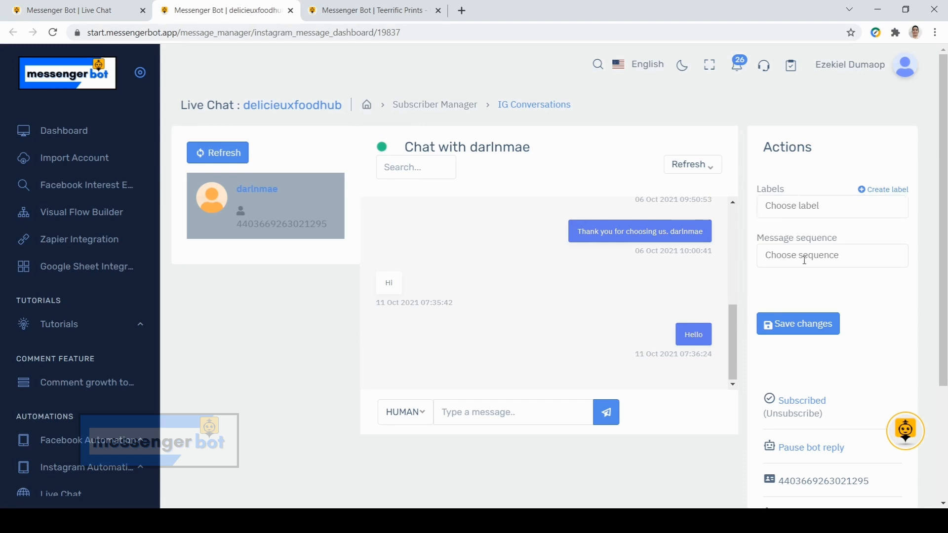
{"action": "left_click", "coordinate": [831, 255]}
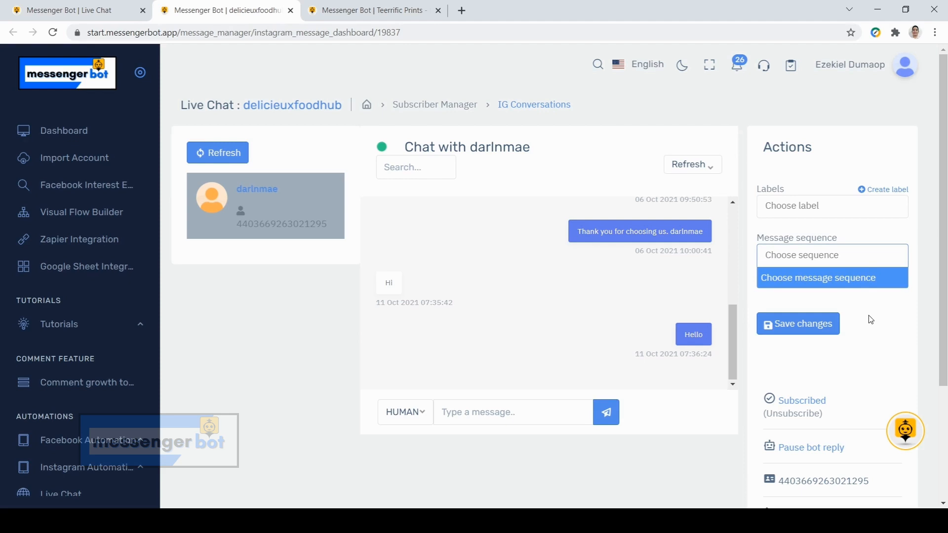
{"action": "scroll", "scroll_direction": "down", "scroll_amount": 3}
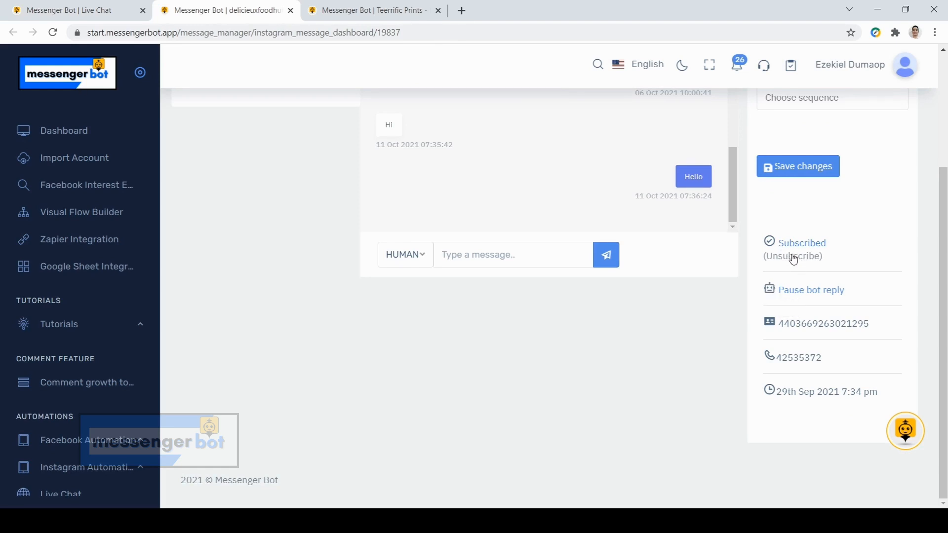
{"action": "mouse_move", "coordinate": [794, 291]}
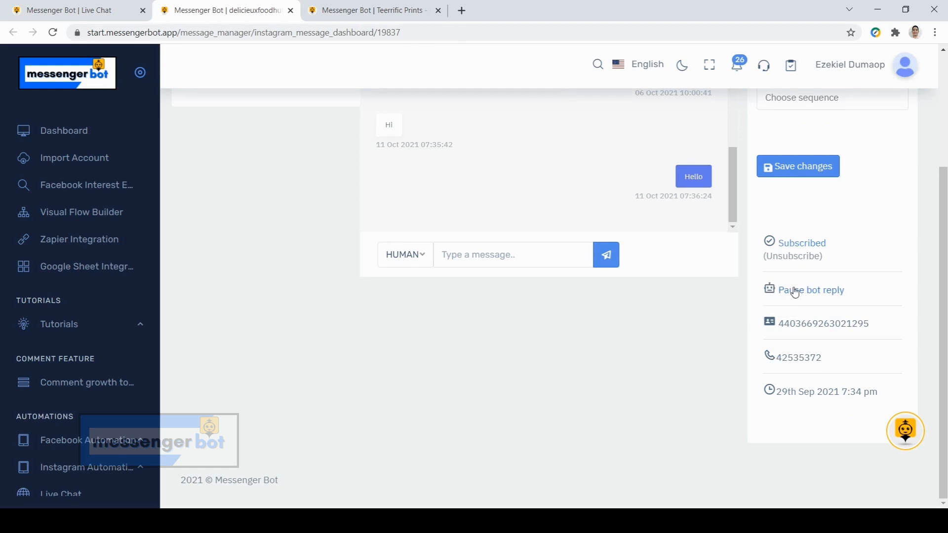
{"action": "mouse_move", "coordinate": [789, 351]}
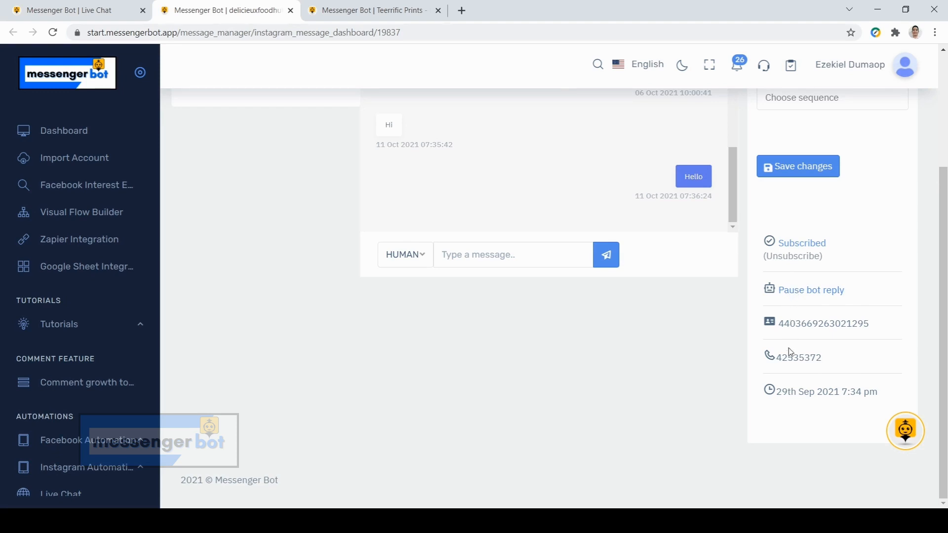
{"action": "mouse_move", "coordinate": [798, 335]}
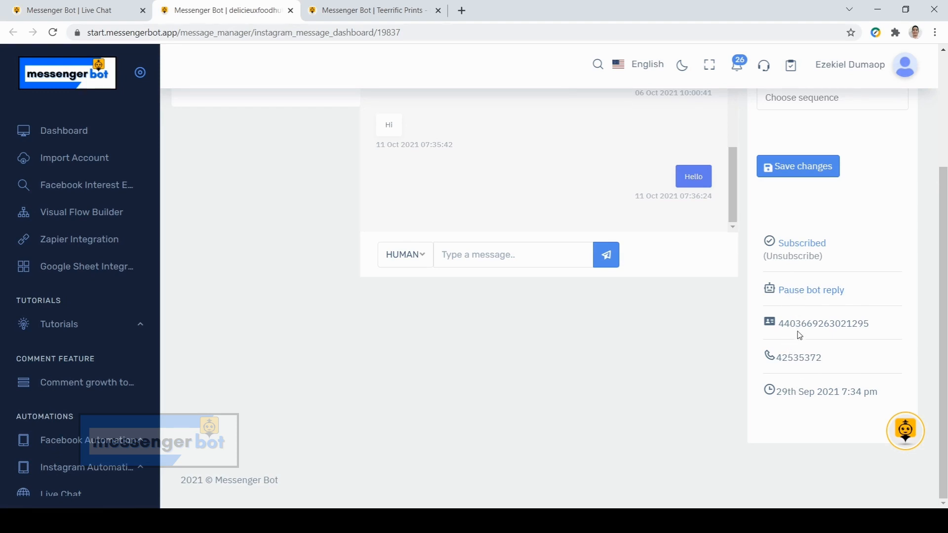
{"action": "double_click", "coordinate": [815, 357]}
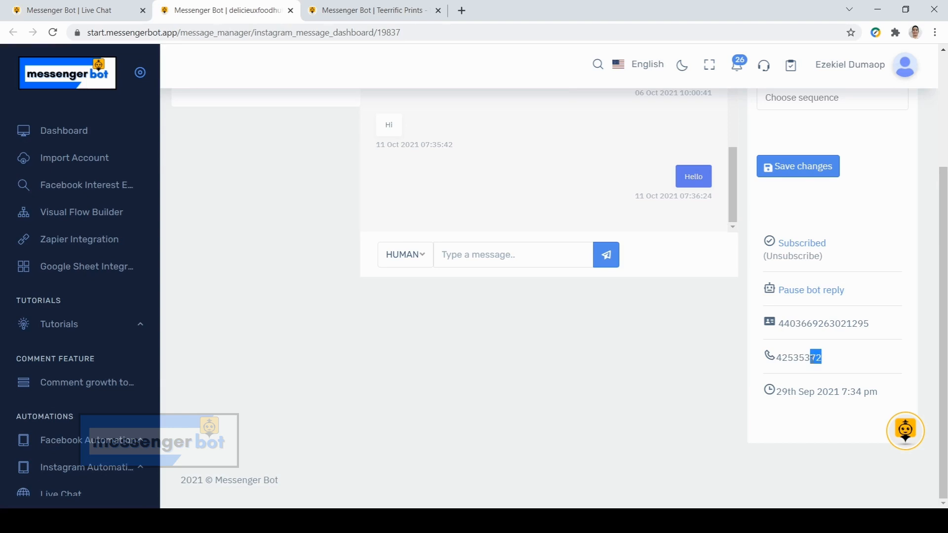
{"action": "double_click", "coordinate": [797, 358]}
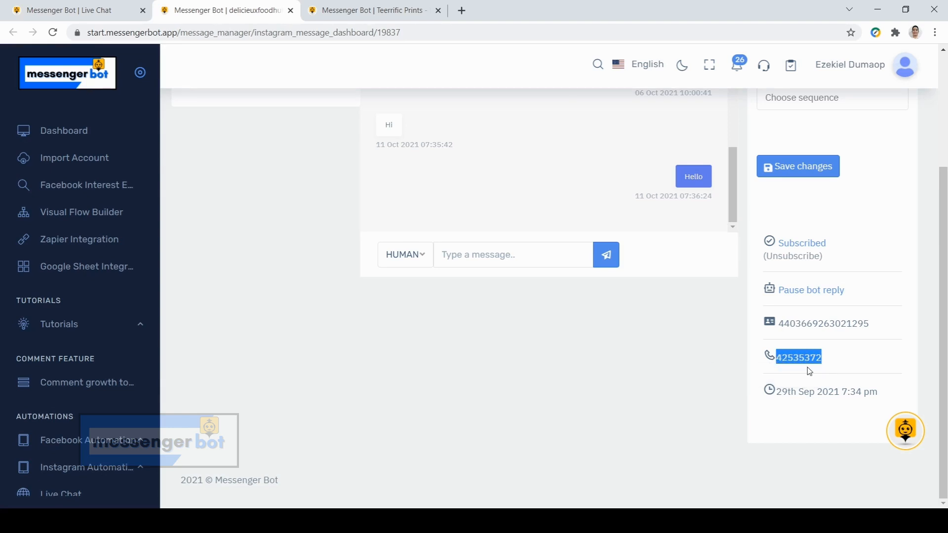
{"action": "mouse_move", "coordinate": [884, 397]}
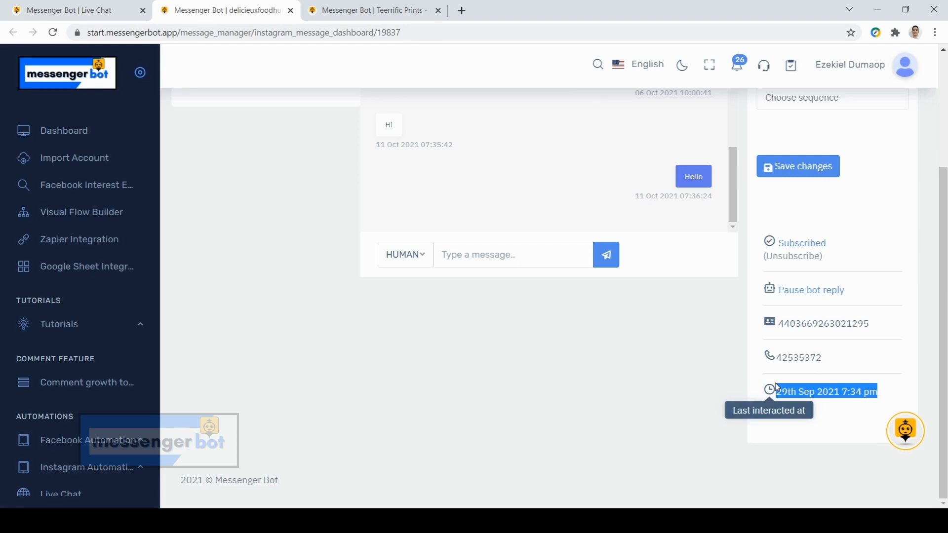
{"action": "mouse_move", "coordinate": [681, 351]}
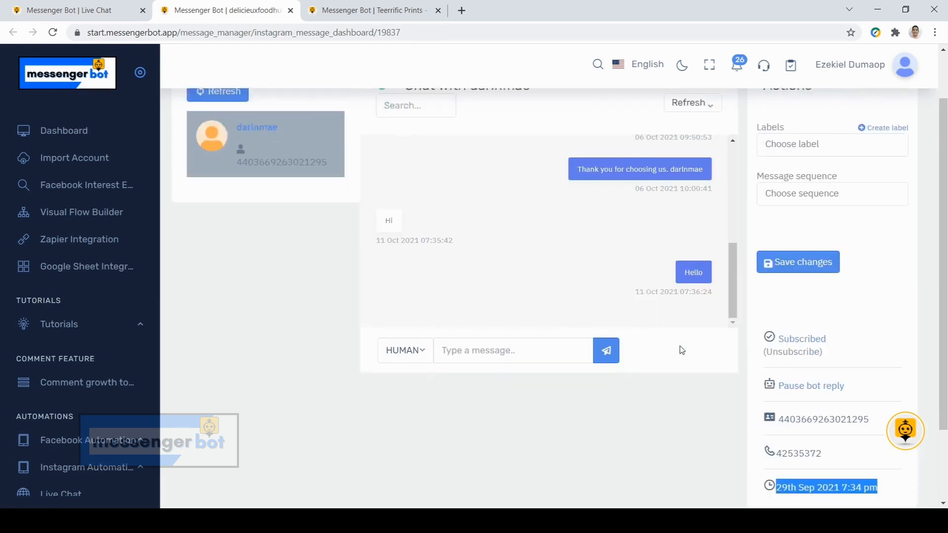
{"action": "scroll", "scroll_direction": "up", "scroll_amount": 3}
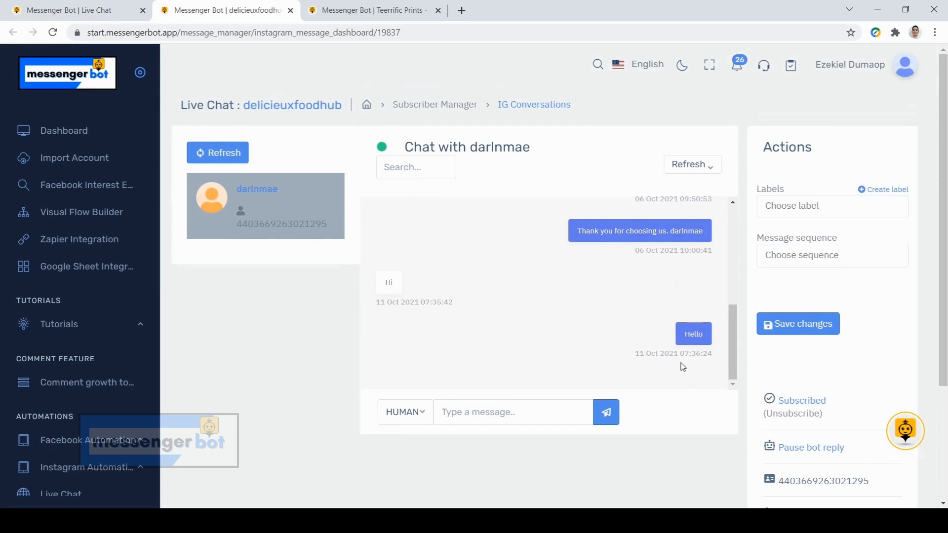
{"action": "mouse_move", "coordinate": [667, 355]}
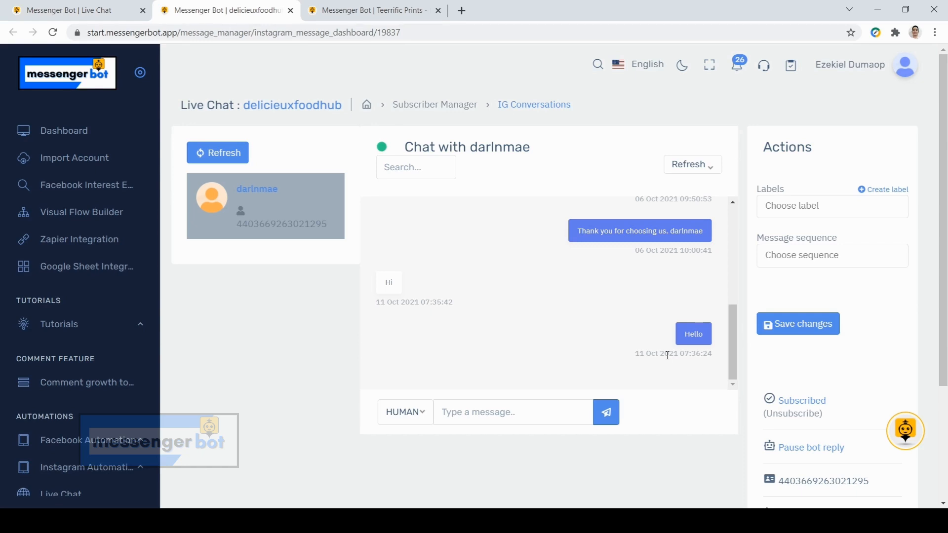
{"action": "mouse_move", "coordinate": [656, 328]}
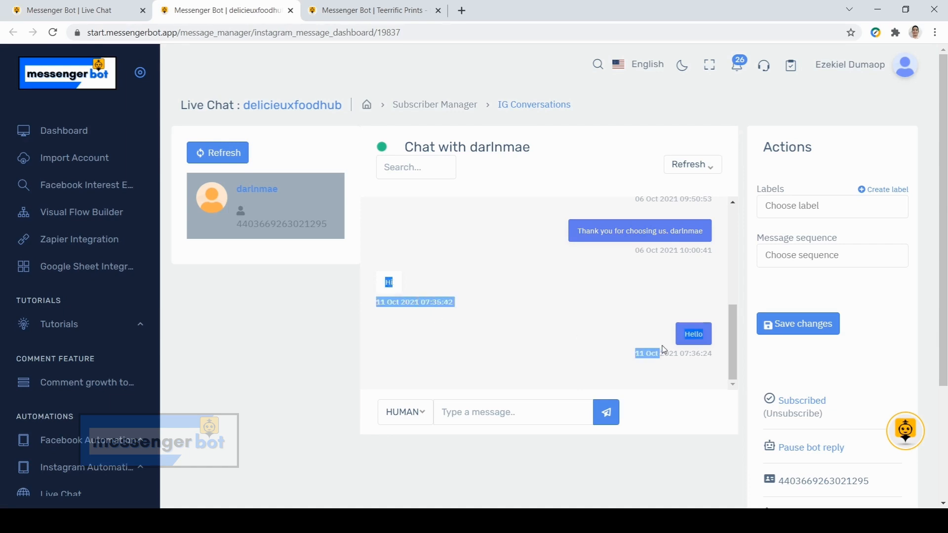
{"action": "left_click", "coordinate": [613, 314]}
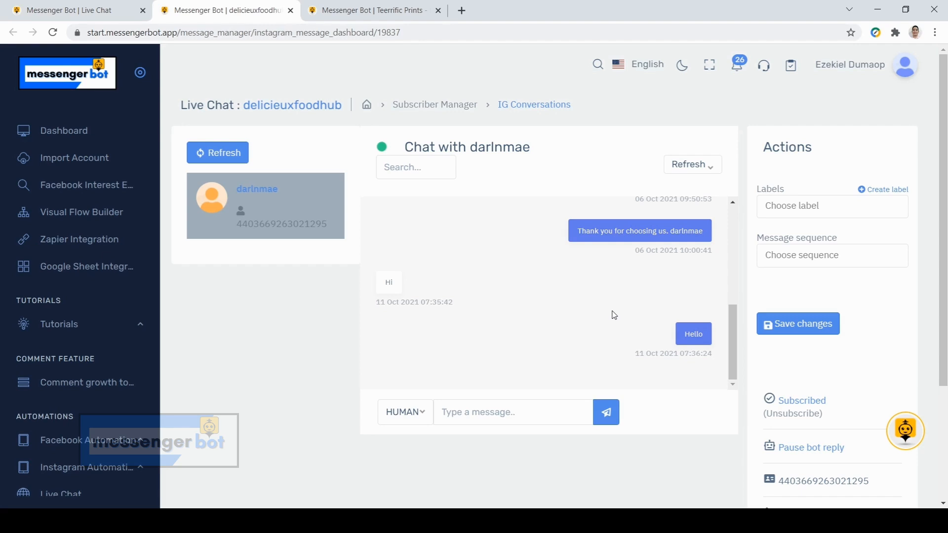
{"action": "left_click", "coordinate": [217, 152]}
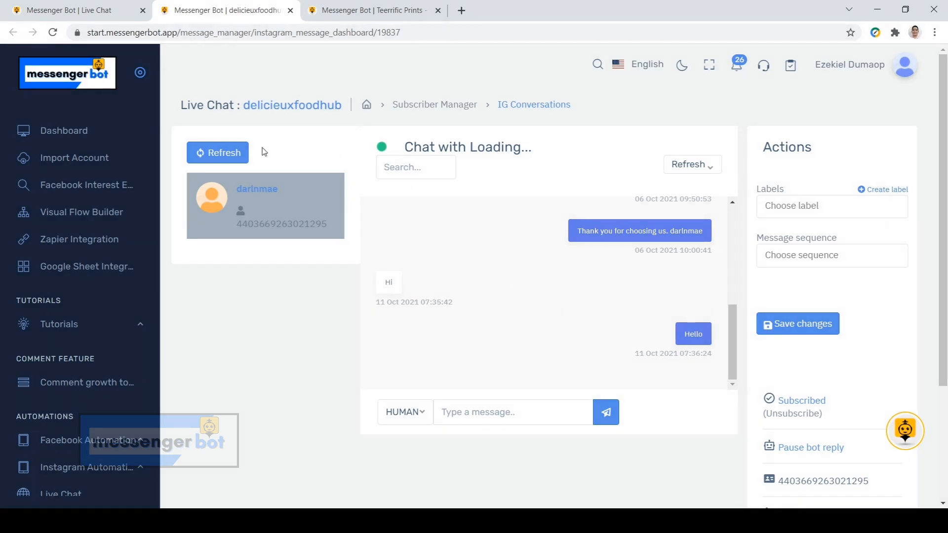
{"action": "left_click", "coordinate": [217, 152]}
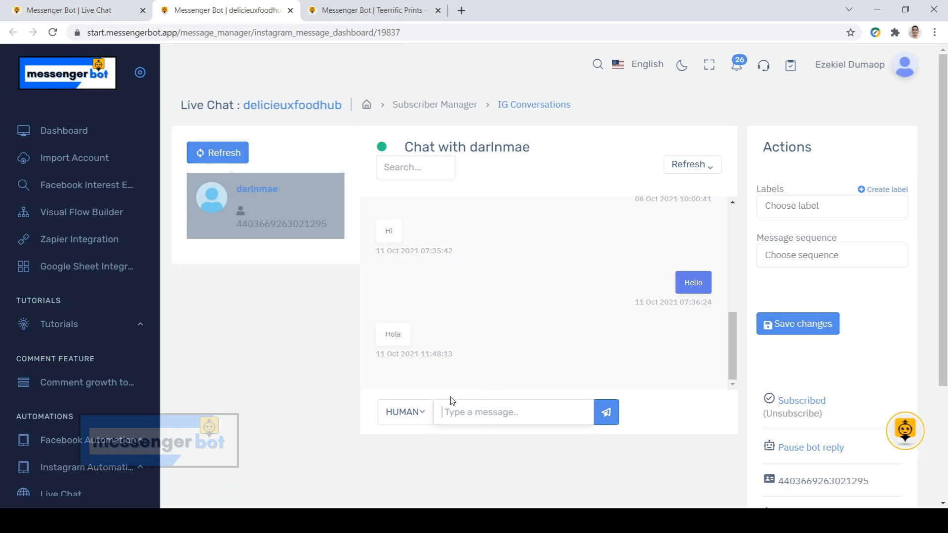
{"action": "type", "text": "Hello"}
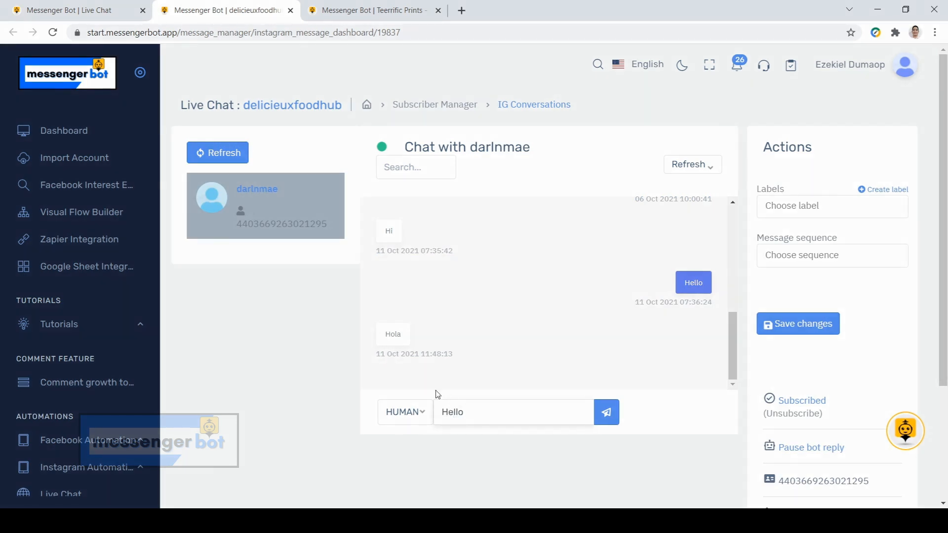
{"action": "left_click", "coordinate": [605, 412]}
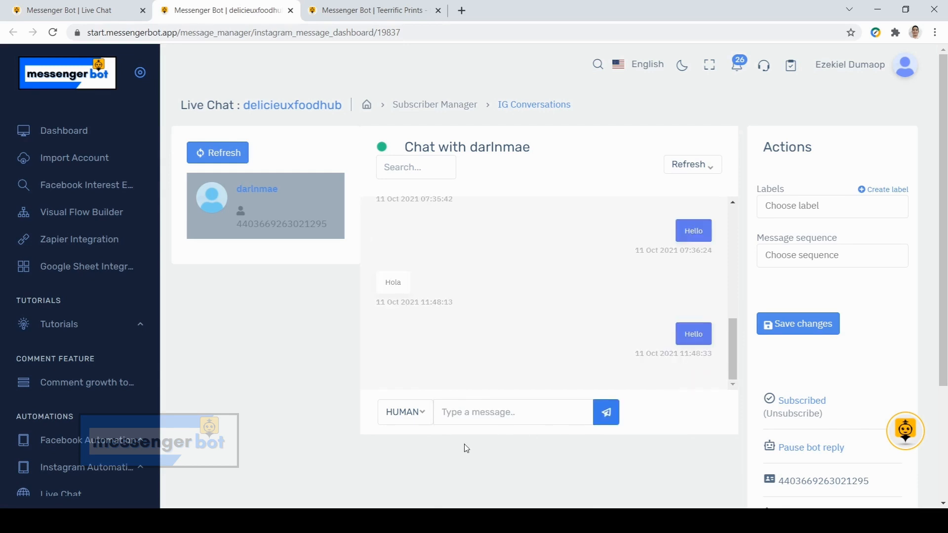
{"action": "scroll", "scroll_direction": "down", "scroll_amount": 3}
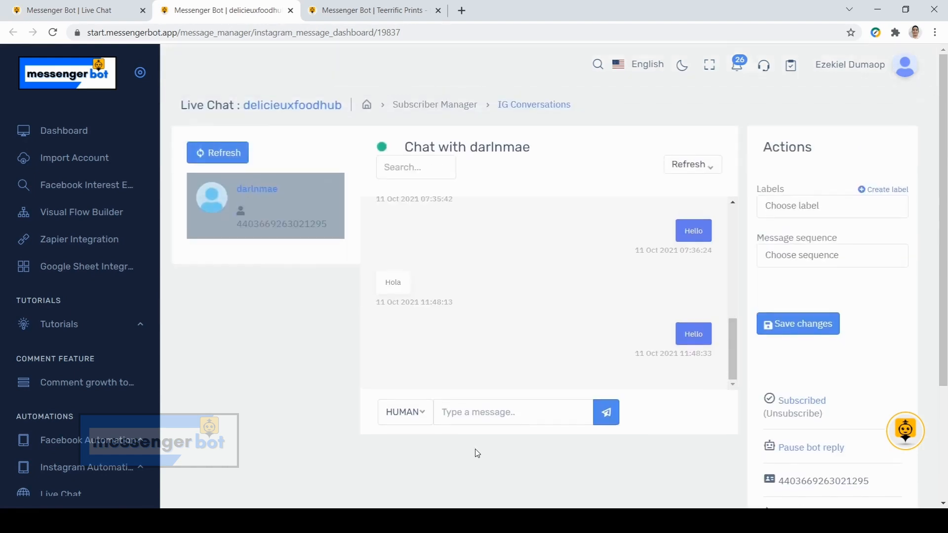
{"action": "mouse_move", "coordinate": [253, 336]}
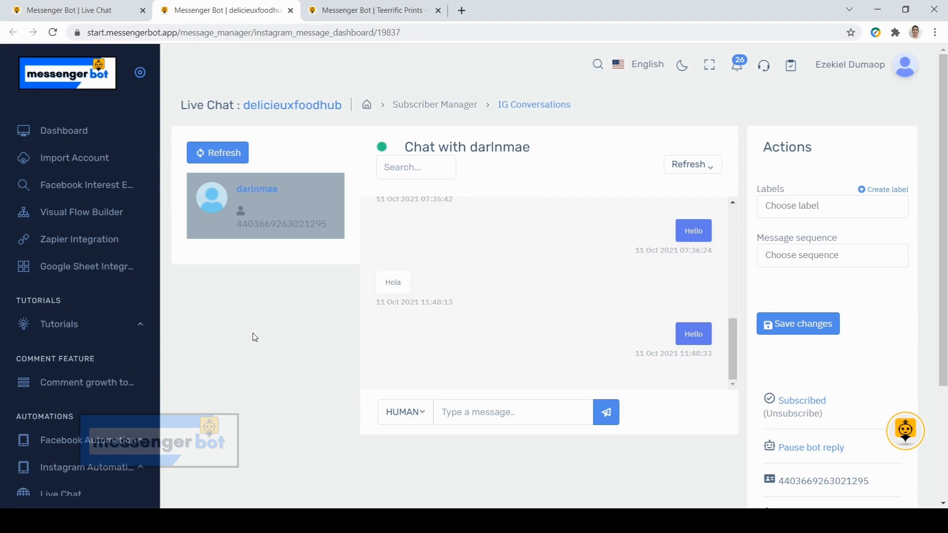
{"action": "mouse_move", "coordinate": [269, 322]}
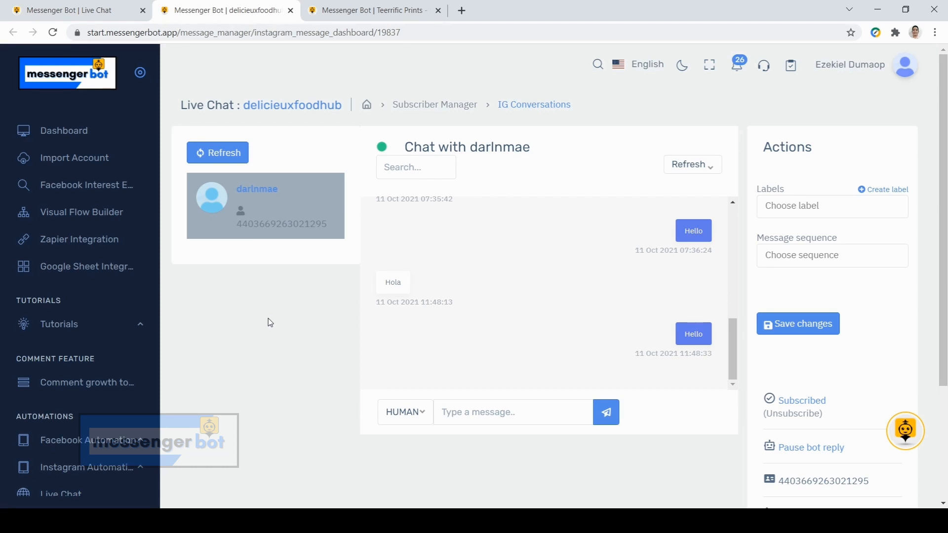
{"action": "mouse_move", "coordinate": [286, 317]}
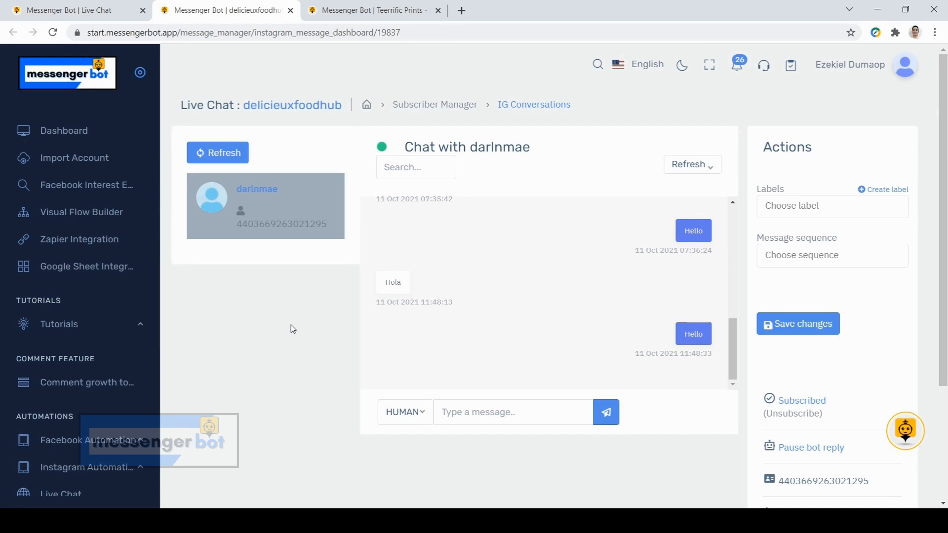
{"action": "left_click", "coordinate": [217, 152]}
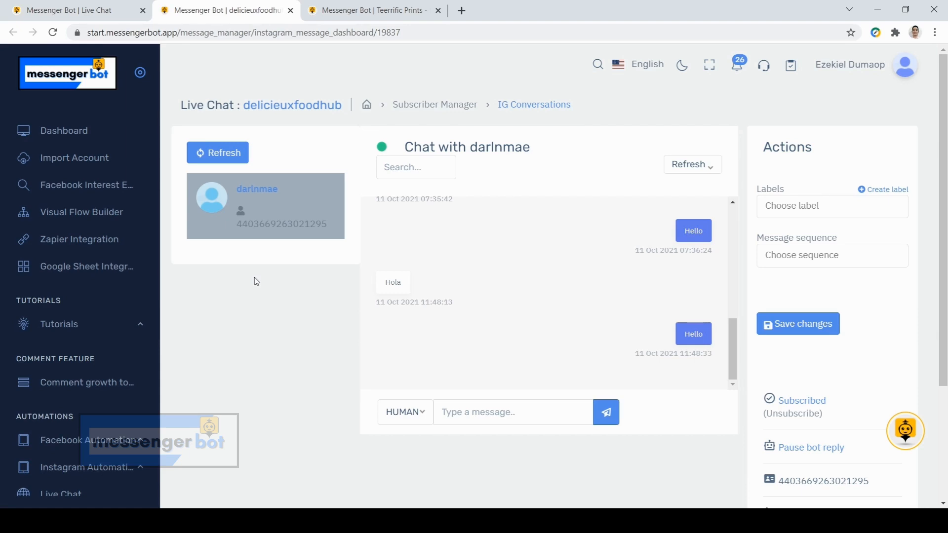
{"action": "left_click", "coordinate": [688, 164]}
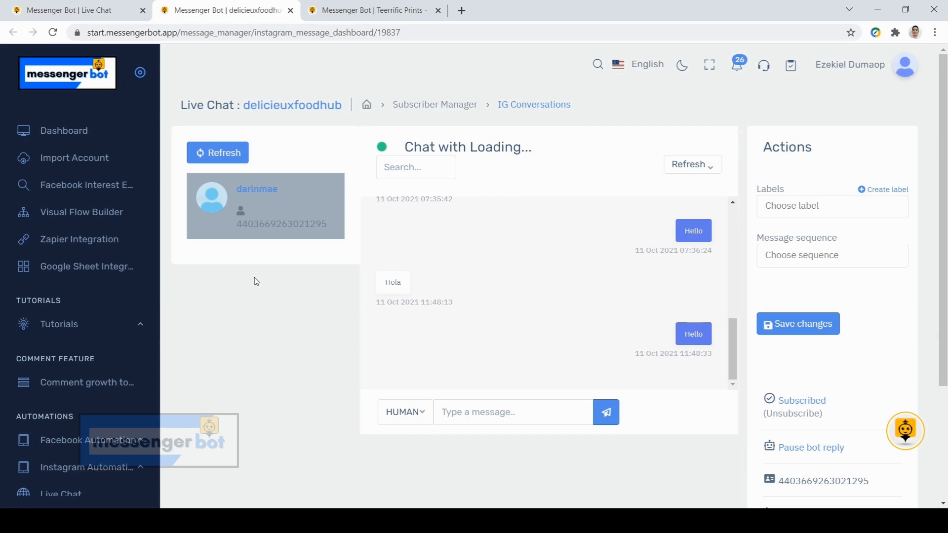